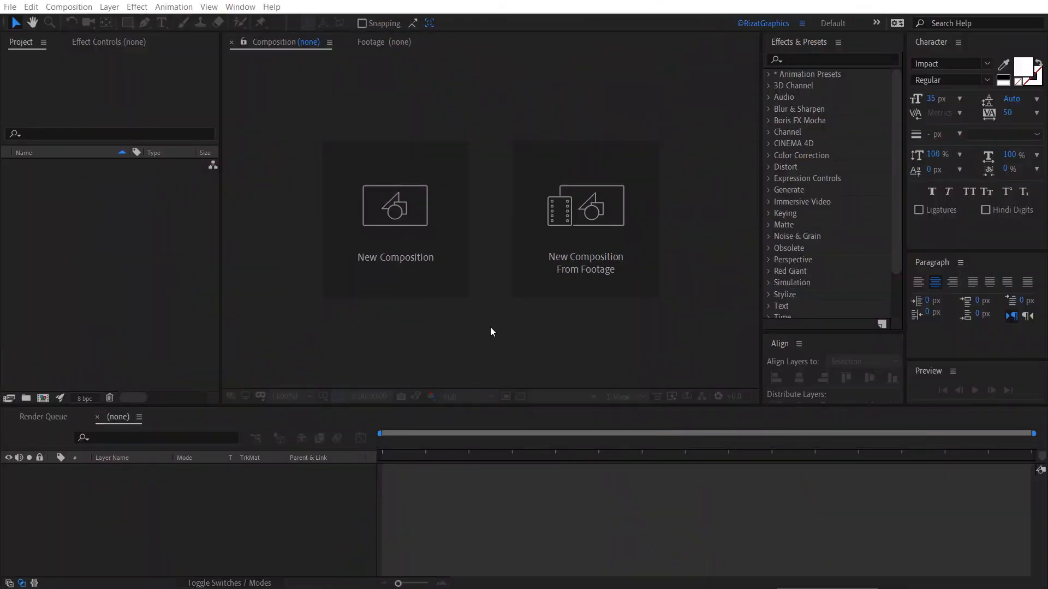
# Create the 'Anime Speed Lines' composition at 1920×1080, 30 fps, 0:00:05:00 duration
pyautogui.click(394, 205)
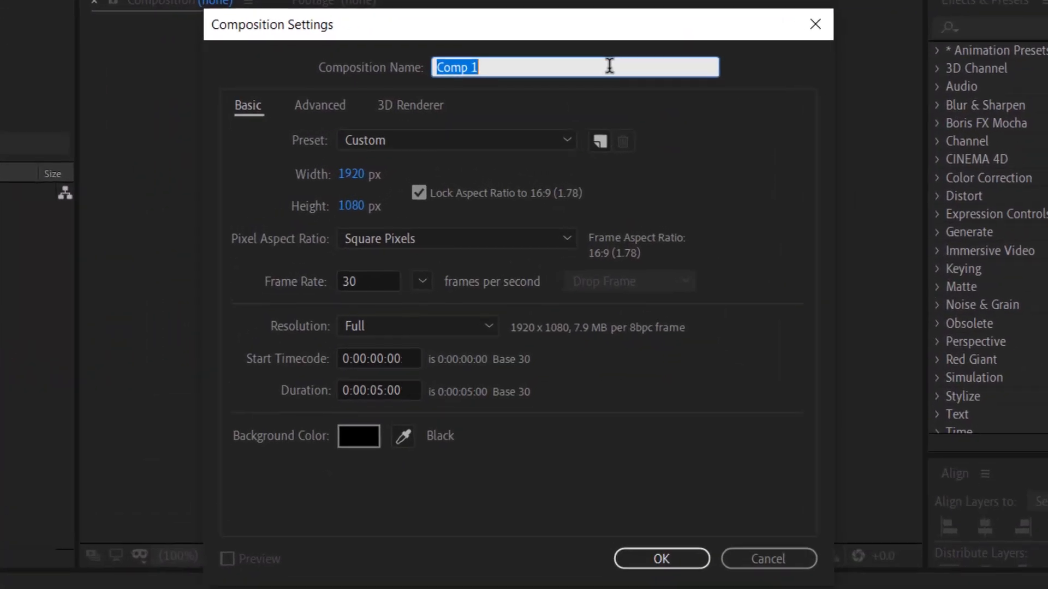
pyautogui.write('Anime Speed Lines')
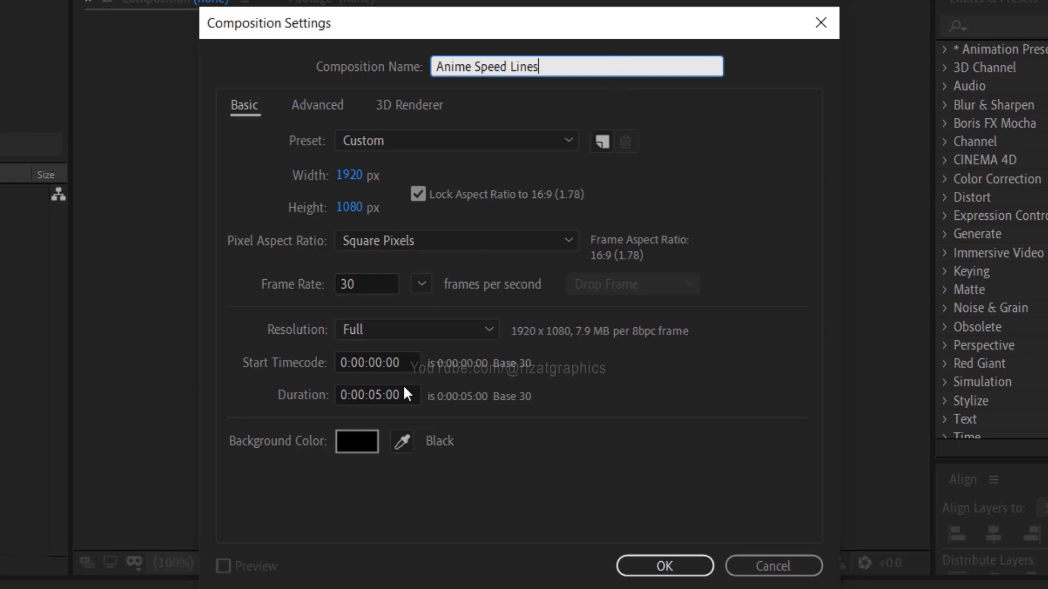
pyautogui.click(378, 394)
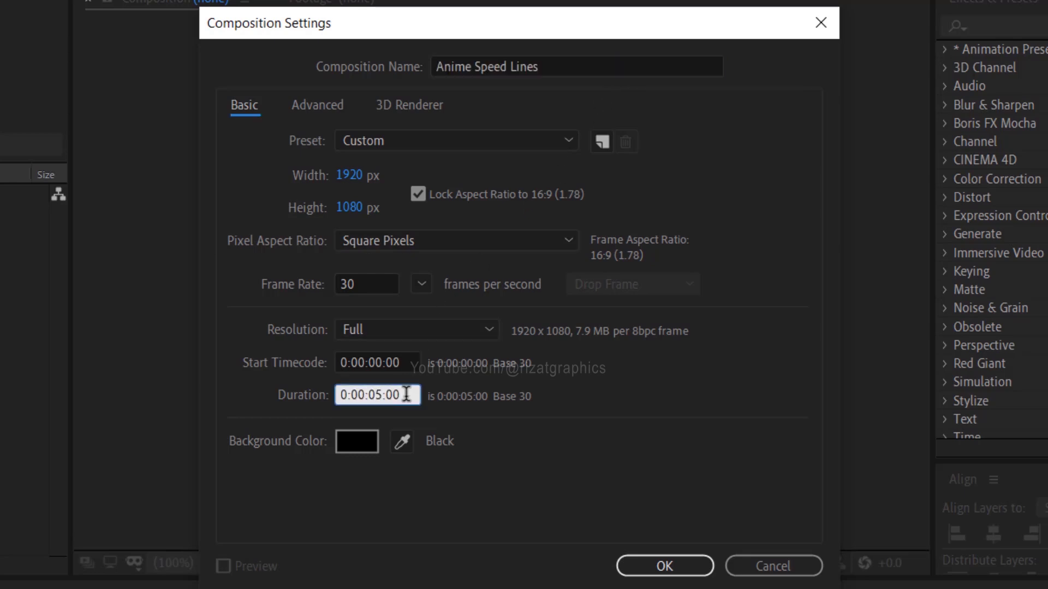
pyautogui.click(663, 566)
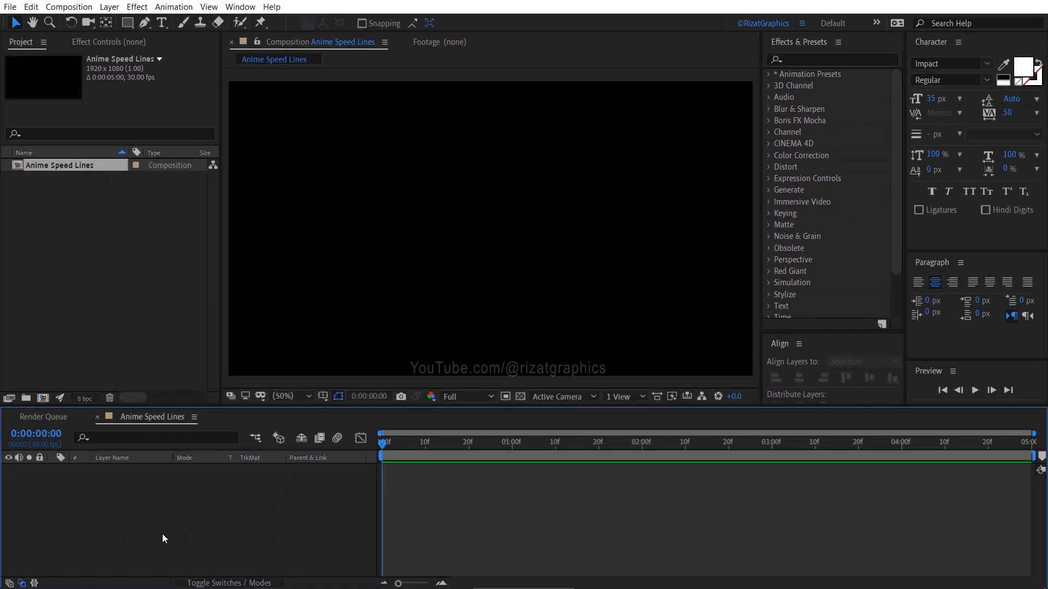
# Add a black solid layer, then an adjustment layer above it renamed 'Effects'
pyautogui.rightClick(163, 538)
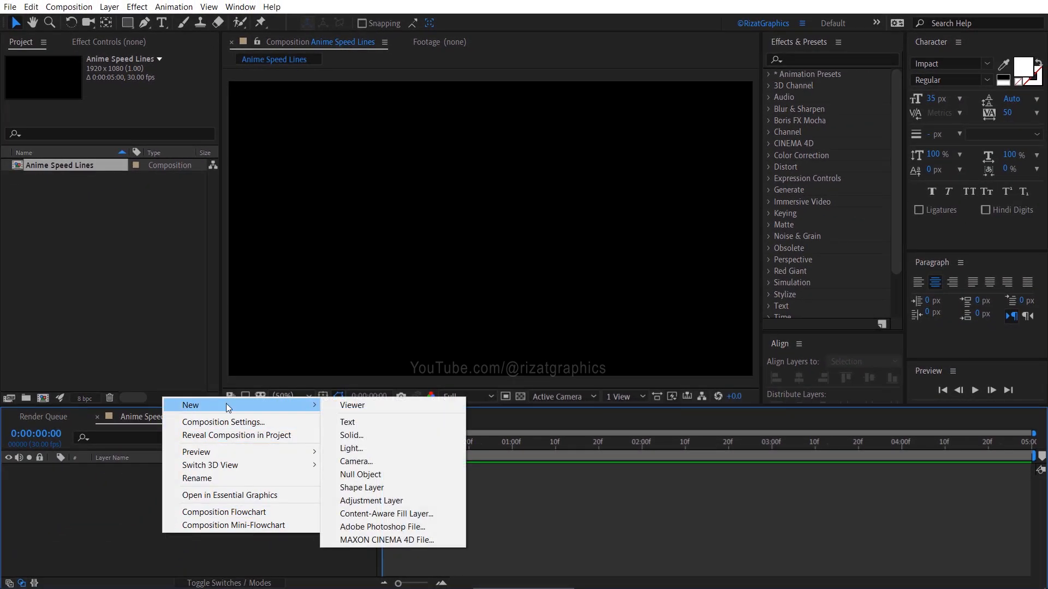
pyautogui.click(351, 435)
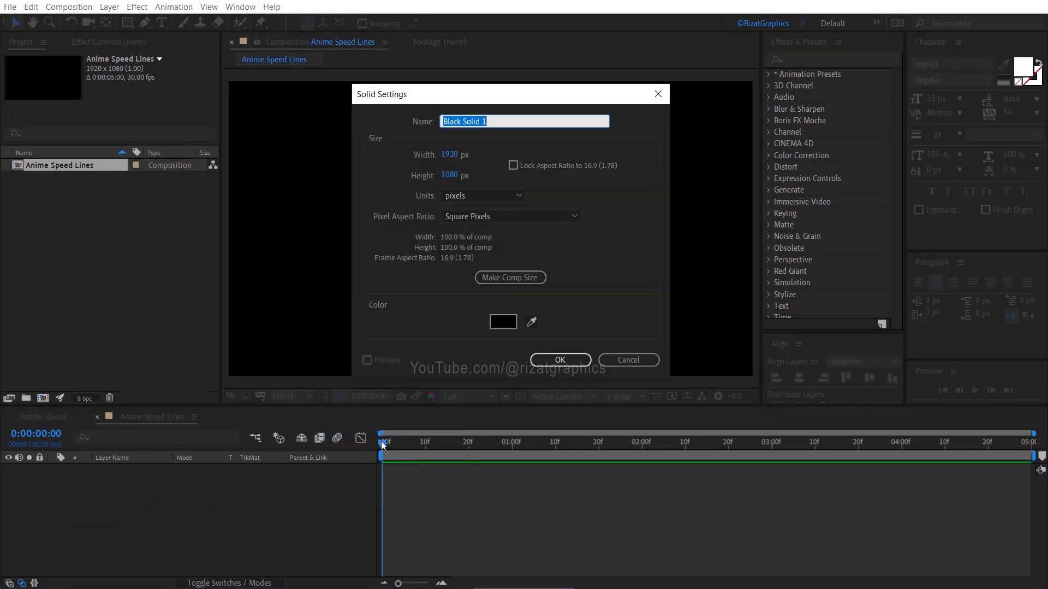
pyautogui.click(558, 359)
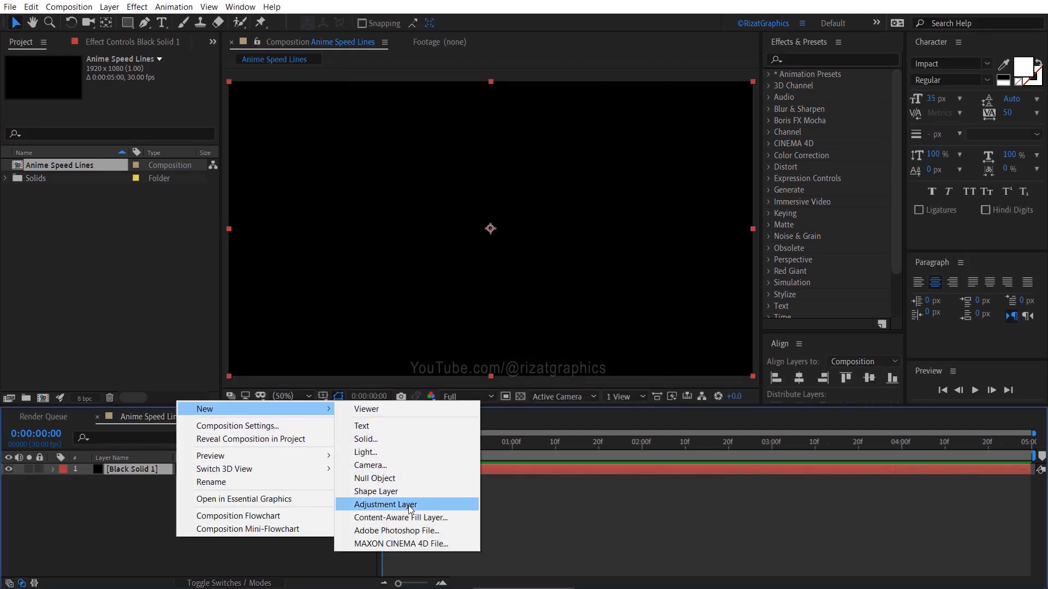
pyautogui.click(386, 505)
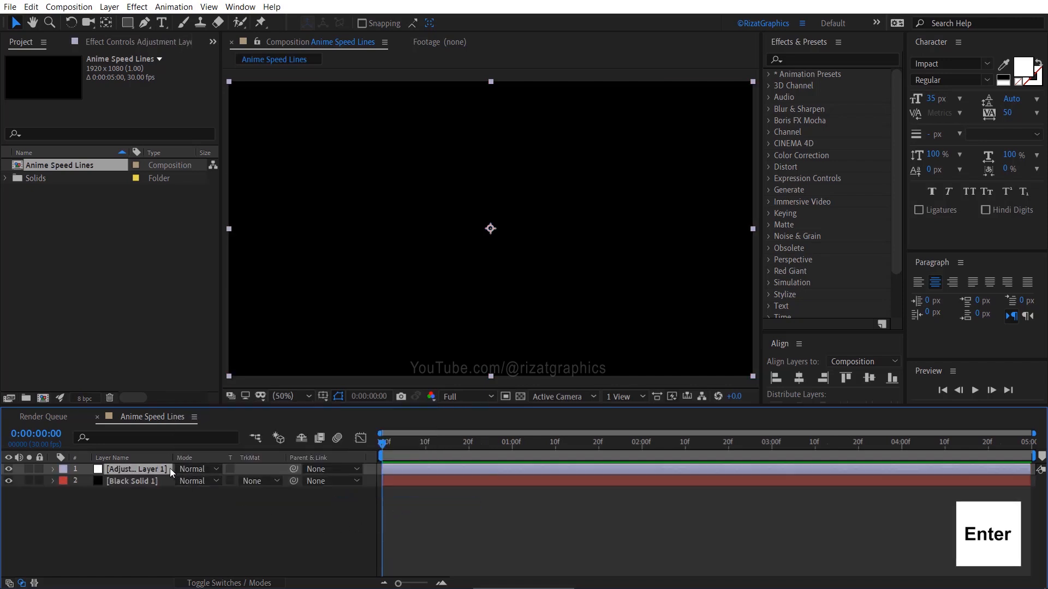
pyautogui.write('Effects')
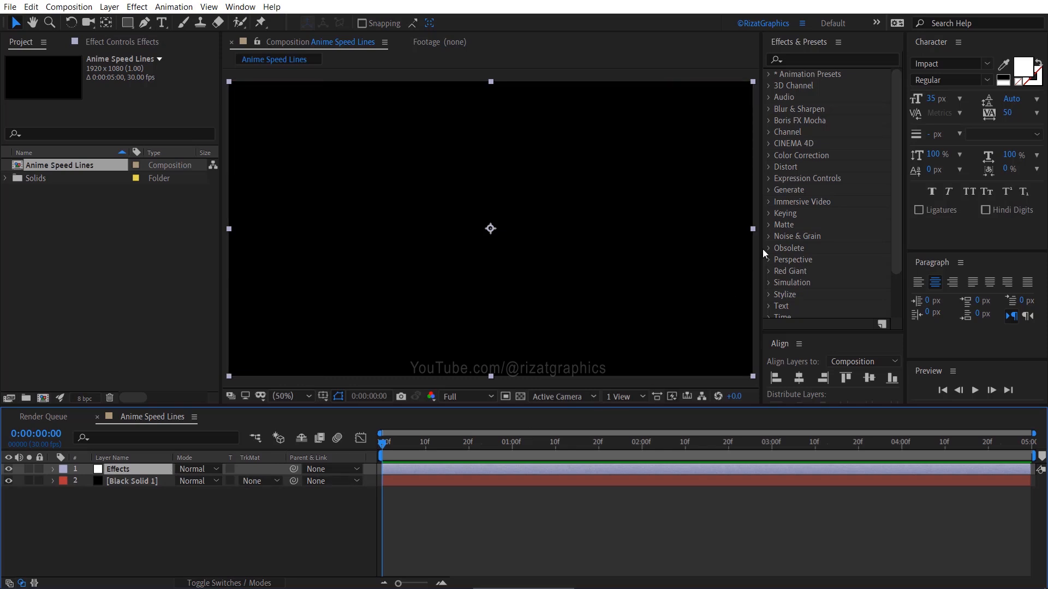
# Apply Turbulent Noise with Spline noise type, contrast 2600 and brightness -250
pyautogui.write('Turbulent Noise')
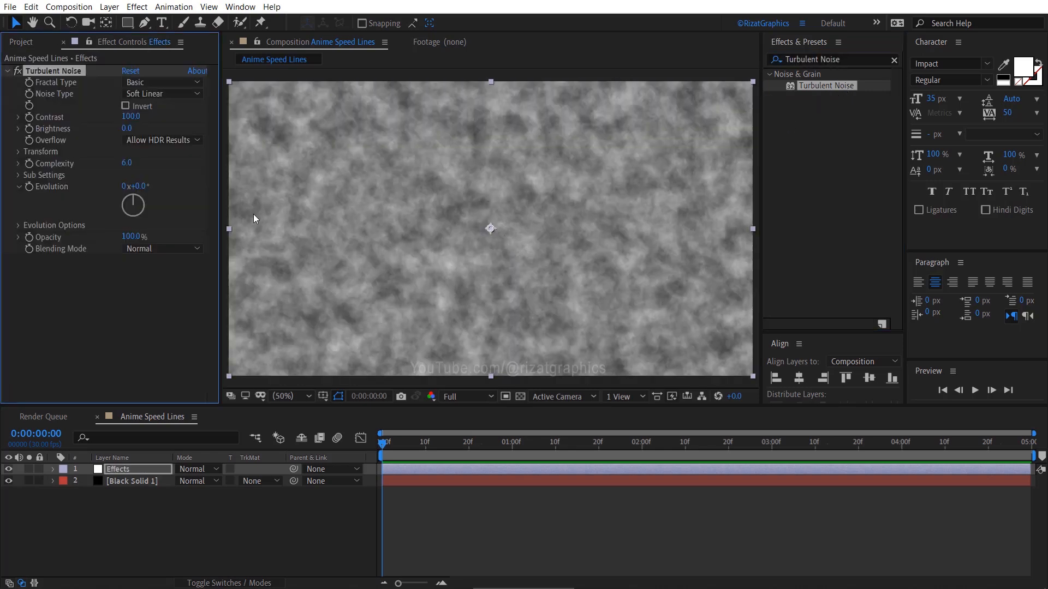
pyautogui.click(160, 93)
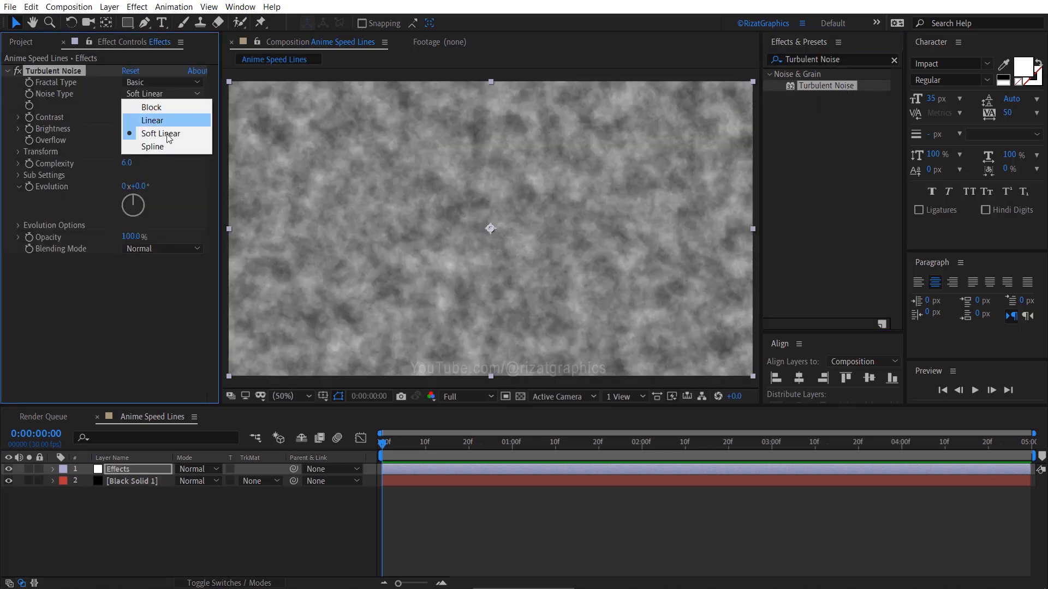
pyautogui.click(152, 146)
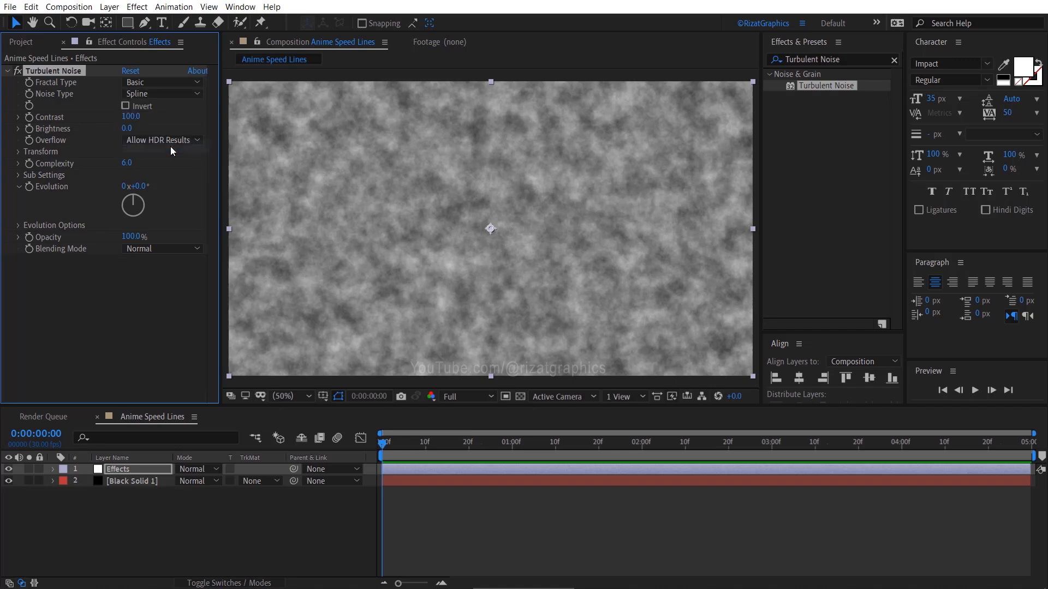
pyautogui.moveTo(131, 116); pyautogui.dragTo(179, 117)
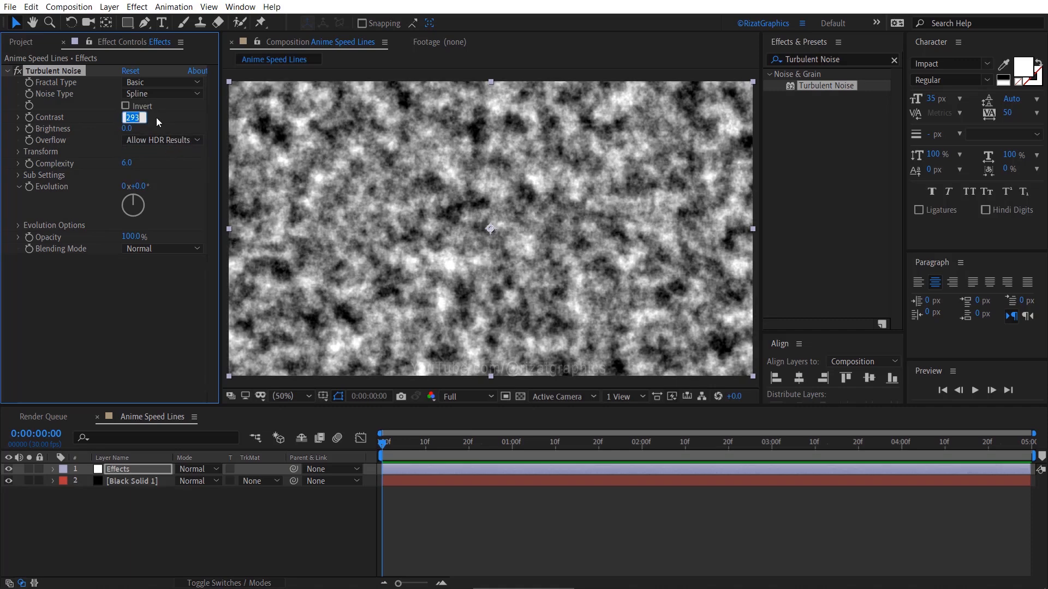
pyautogui.write('2600.0')
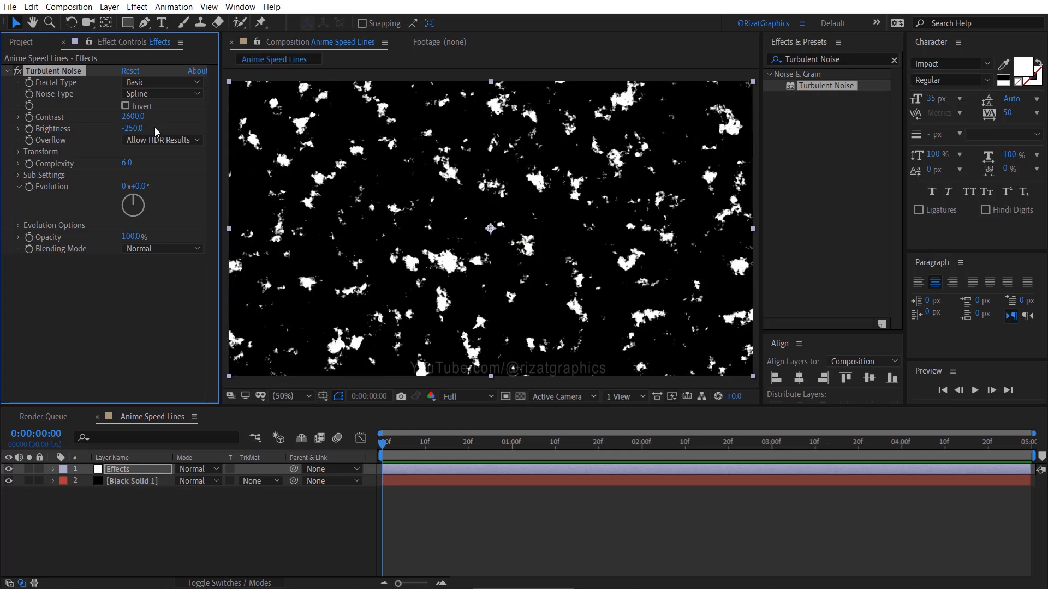
# Turn off uniform scaling, set noise scale width 4000 and height 30, and scrub the timeline
pyautogui.click(19, 152)
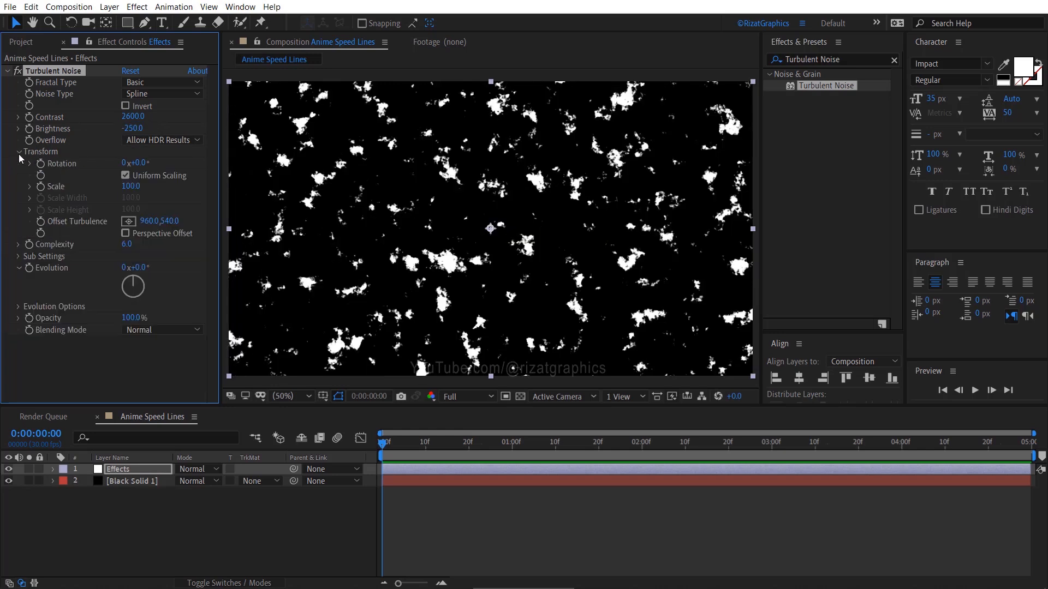
pyautogui.click(125, 176)
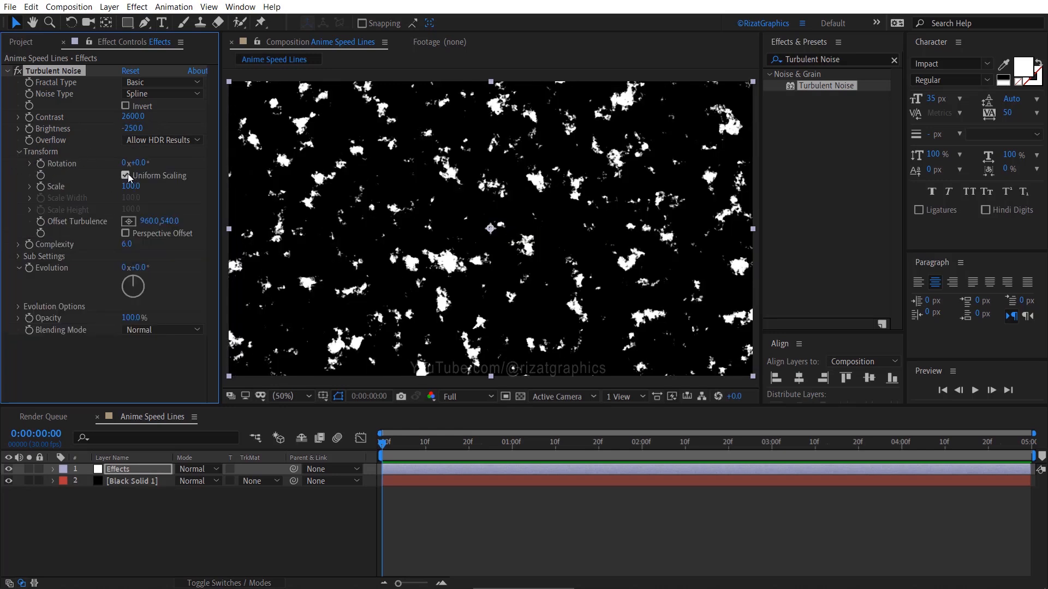
pyautogui.click(126, 176)
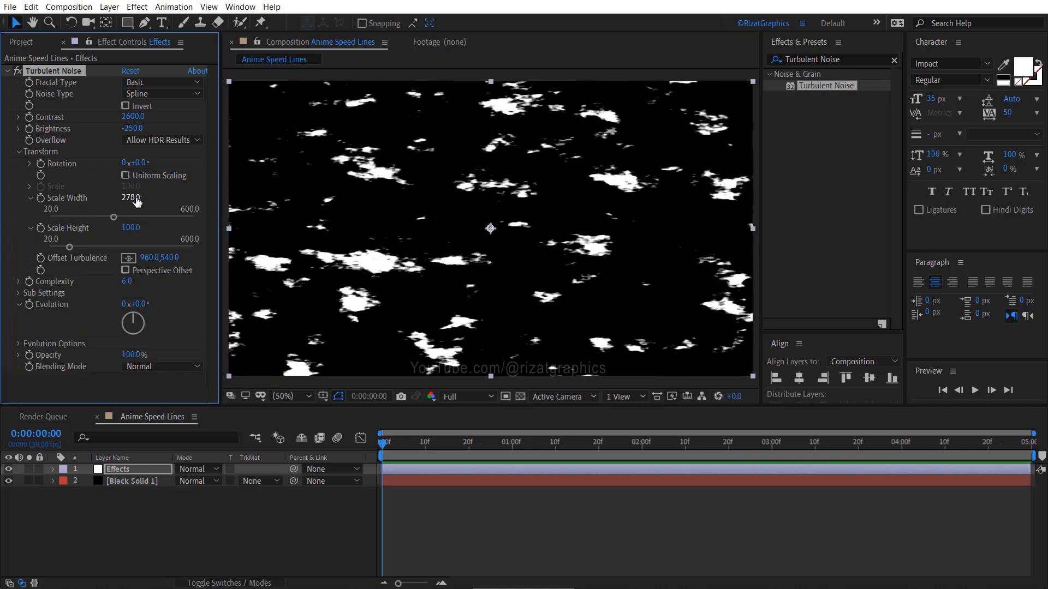
pyautogui.write('4000')
pyautogui.click(131, 227)
pyautogui.write('30')
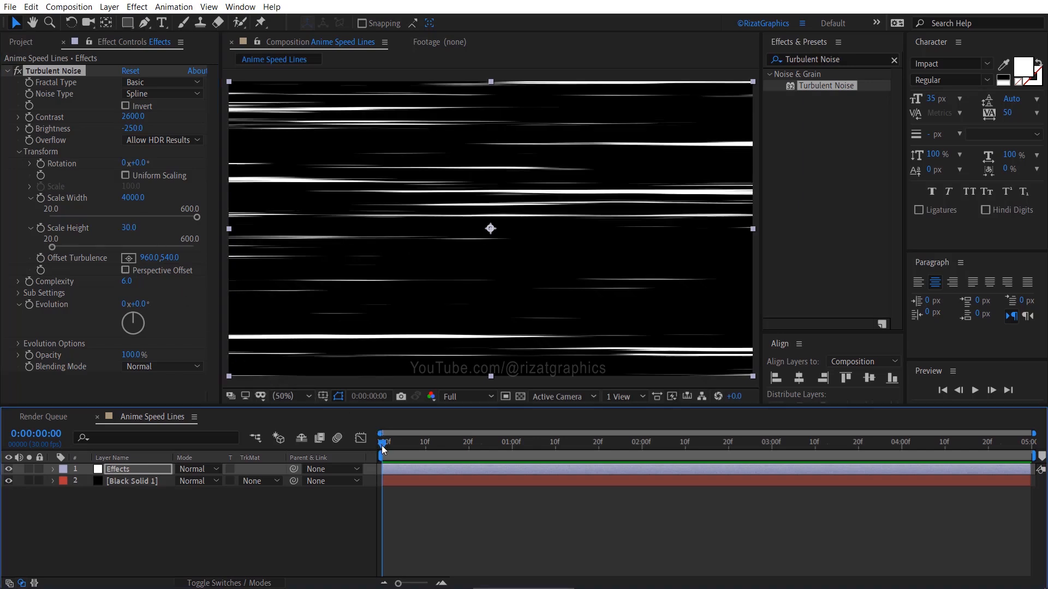
pyautogui.click(510, 442)
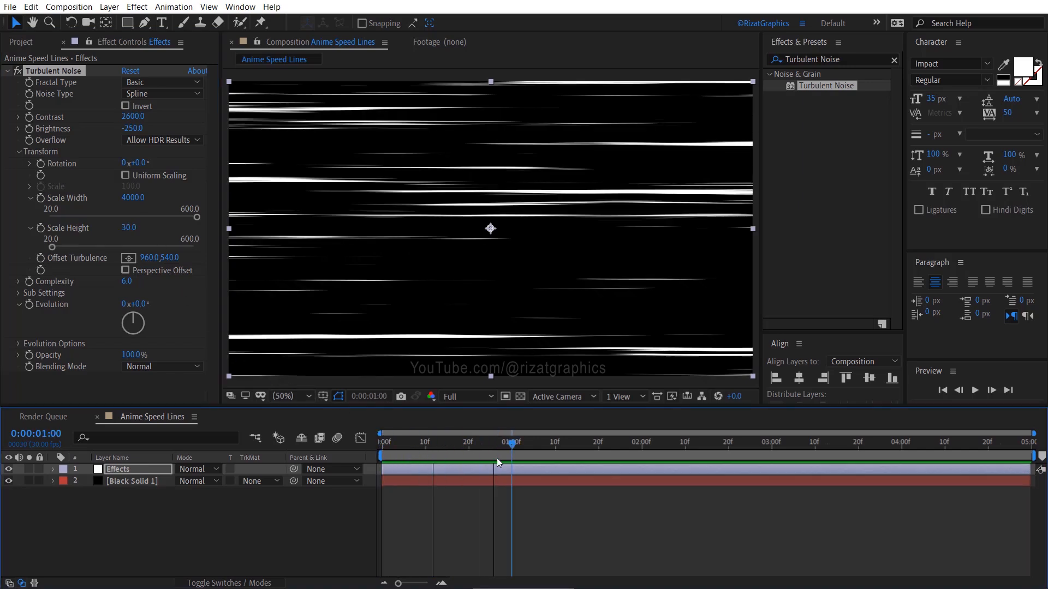
pyautogui.click(381, 442)
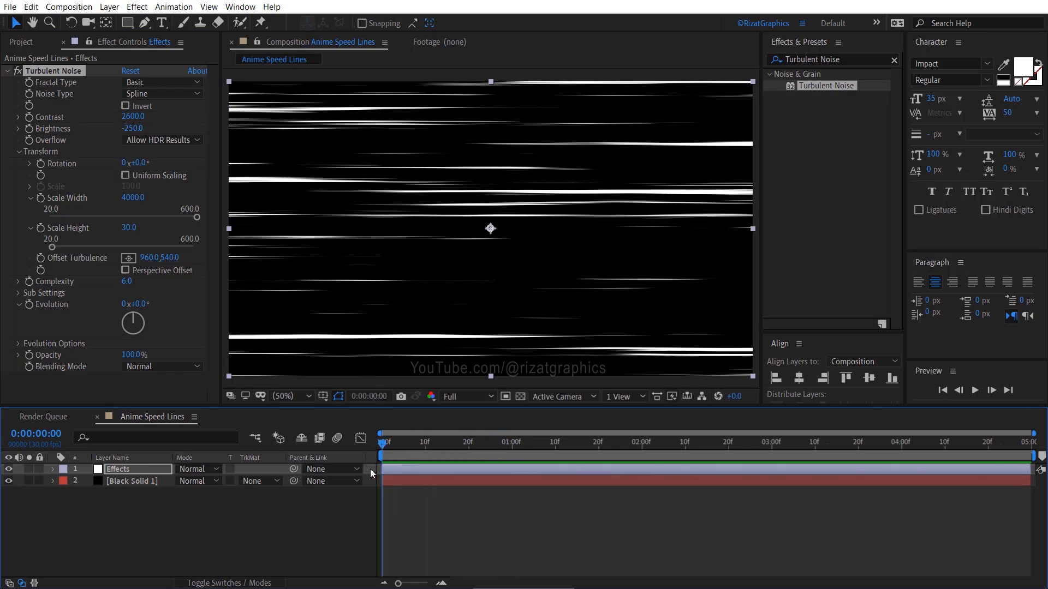
# Drive noise Evolution with a 'time' expression and preview the flickering streaks
pyautogui.press('alt')
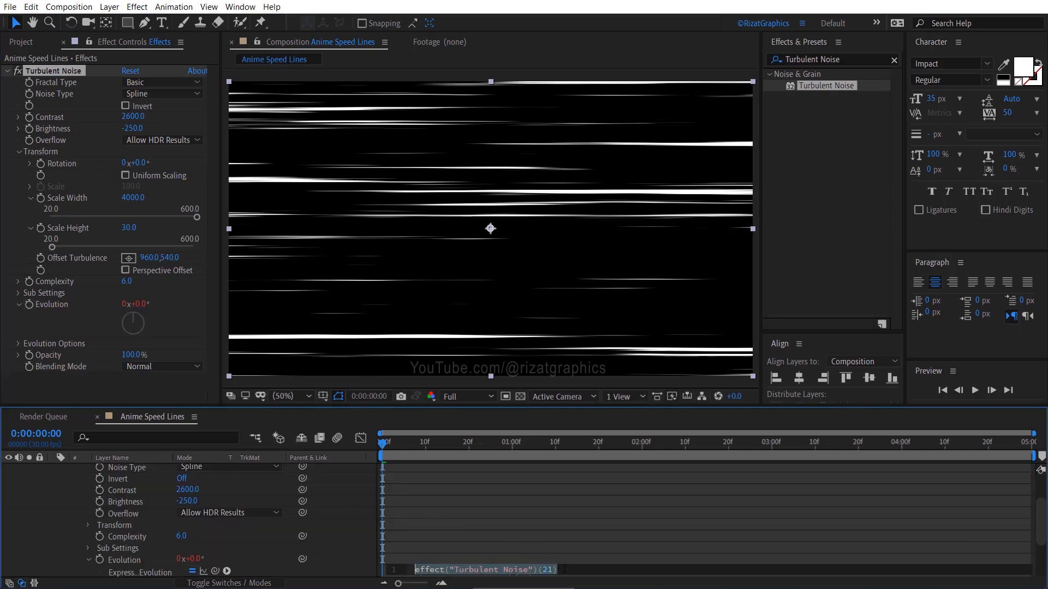
pyautogui.write('time')
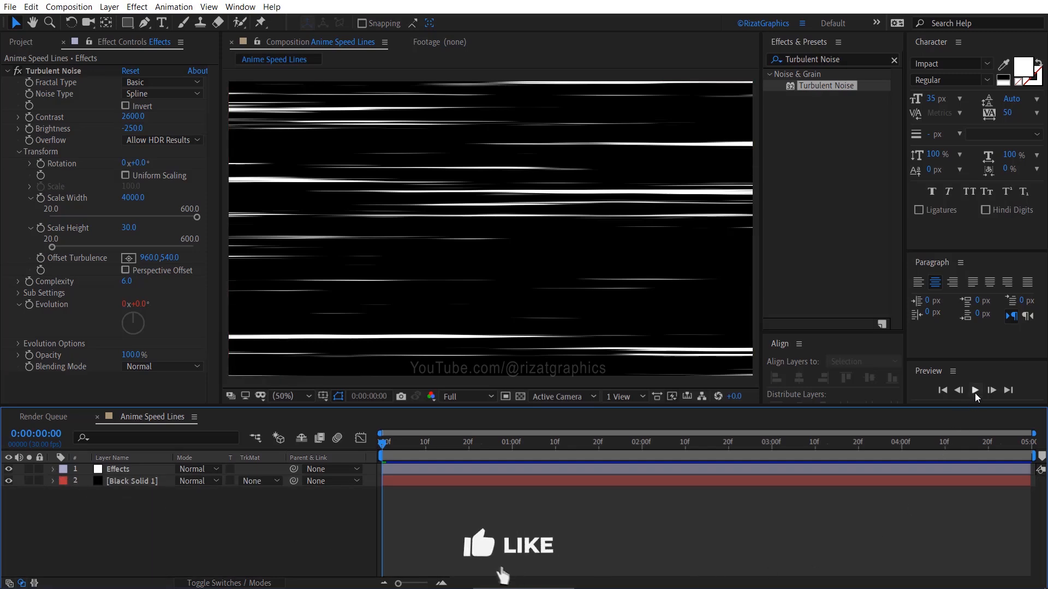
pyautogui.click(974, 389)
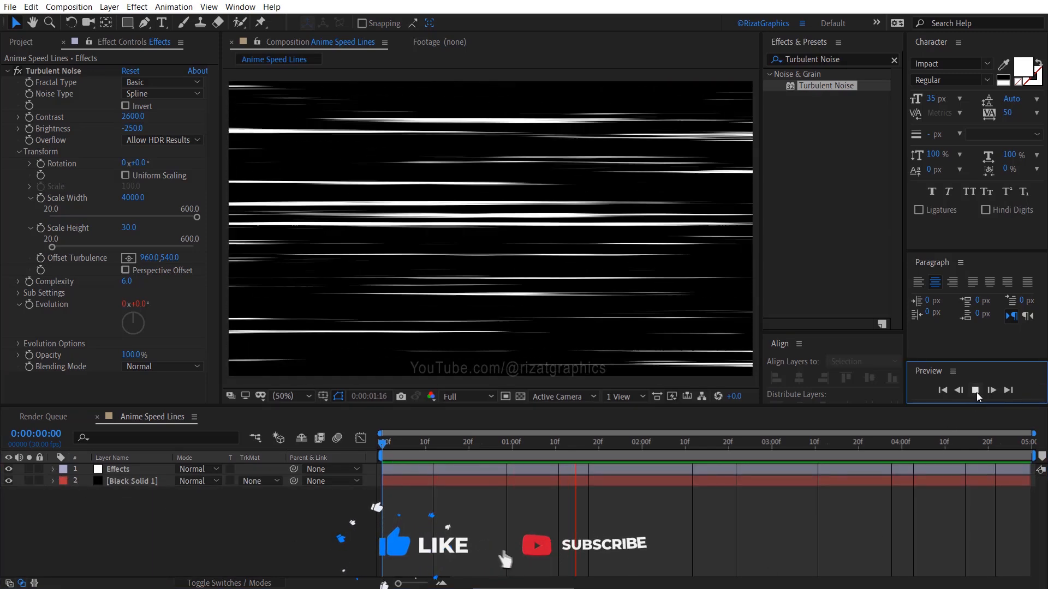
pyautogui.click(975, 390)
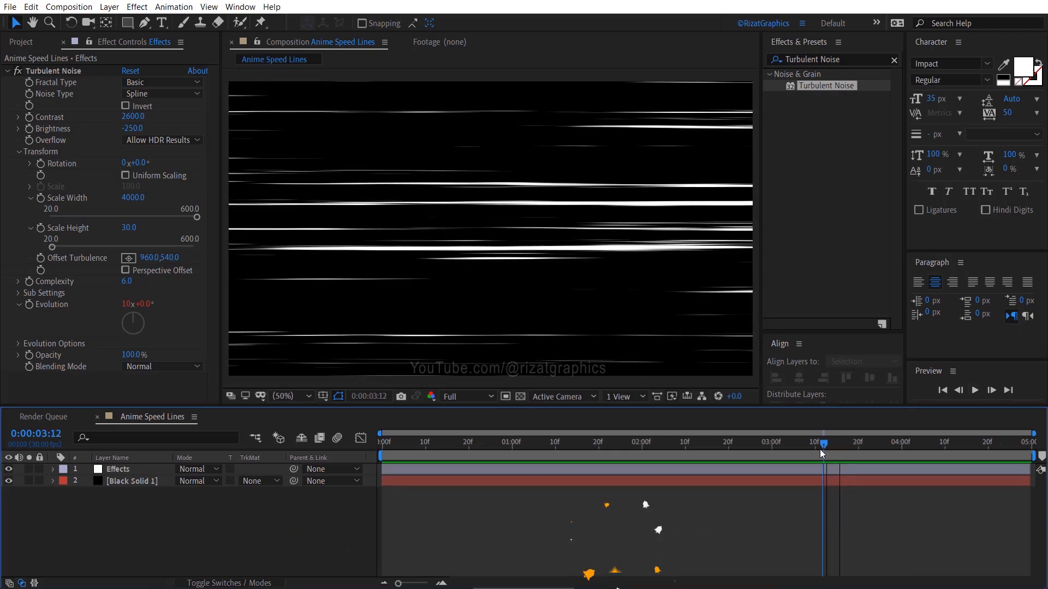
pyautogui.moveTo(821, 442); pyautogui.dragTo(813, 443)
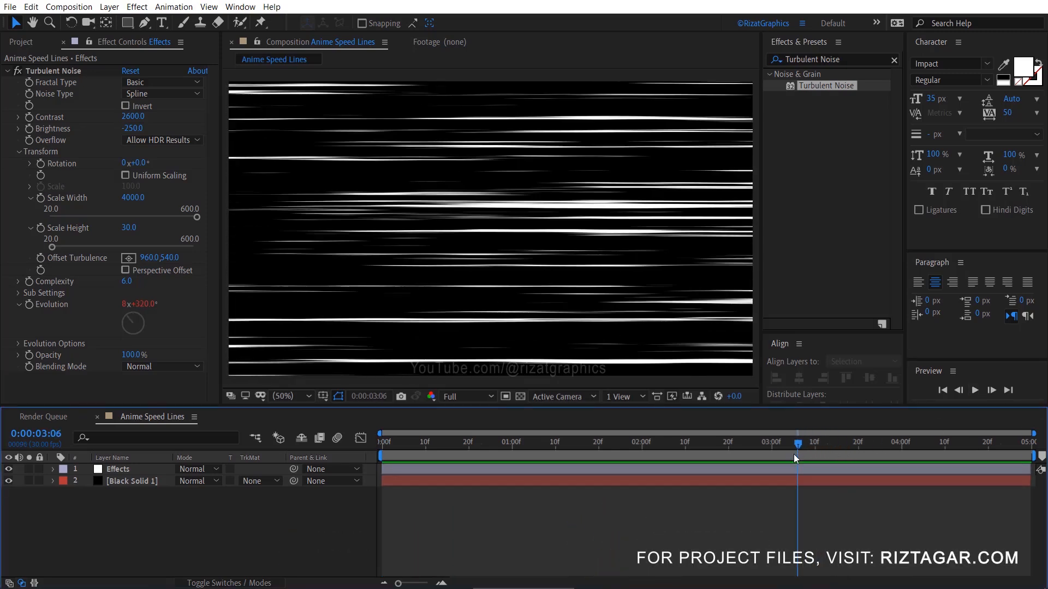
# Set noise brightness to -350, scale width to 30 and scale height to 4000
pyautogui.click(133, 128)
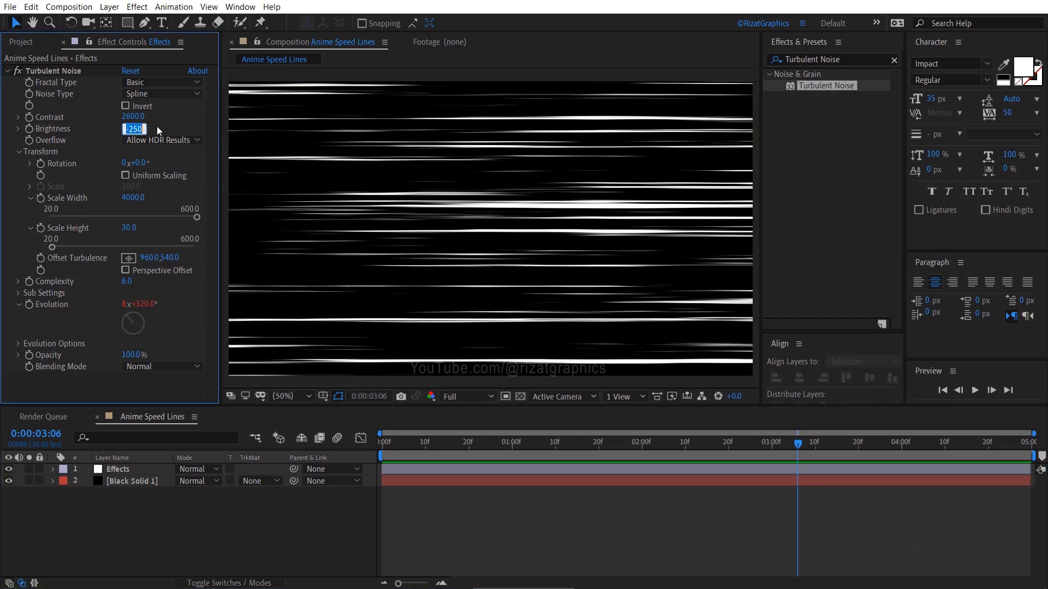
pyautogui.write('-350.0')
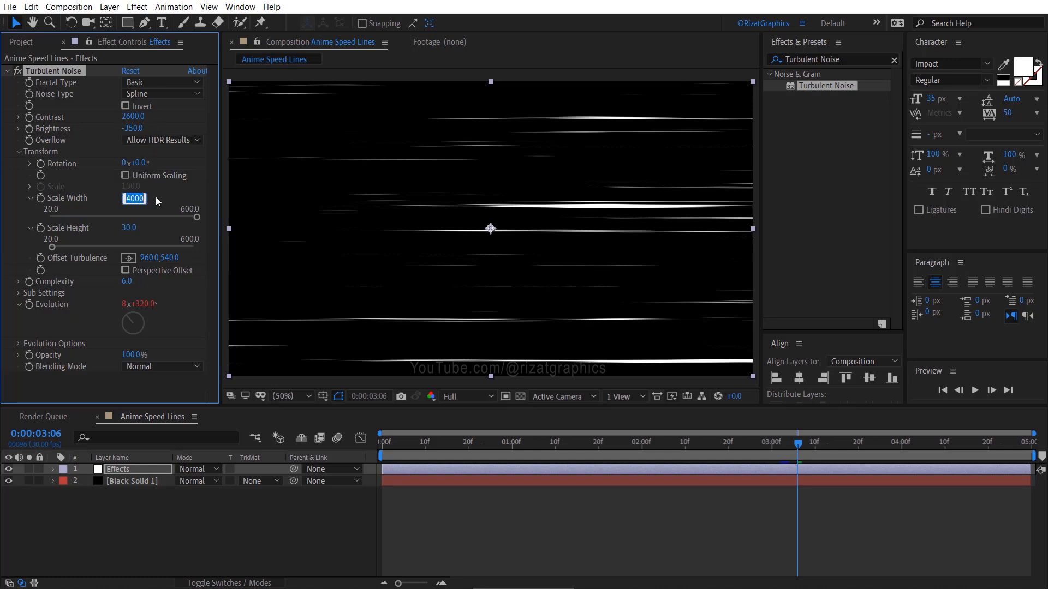
pyautogui.write('30.')
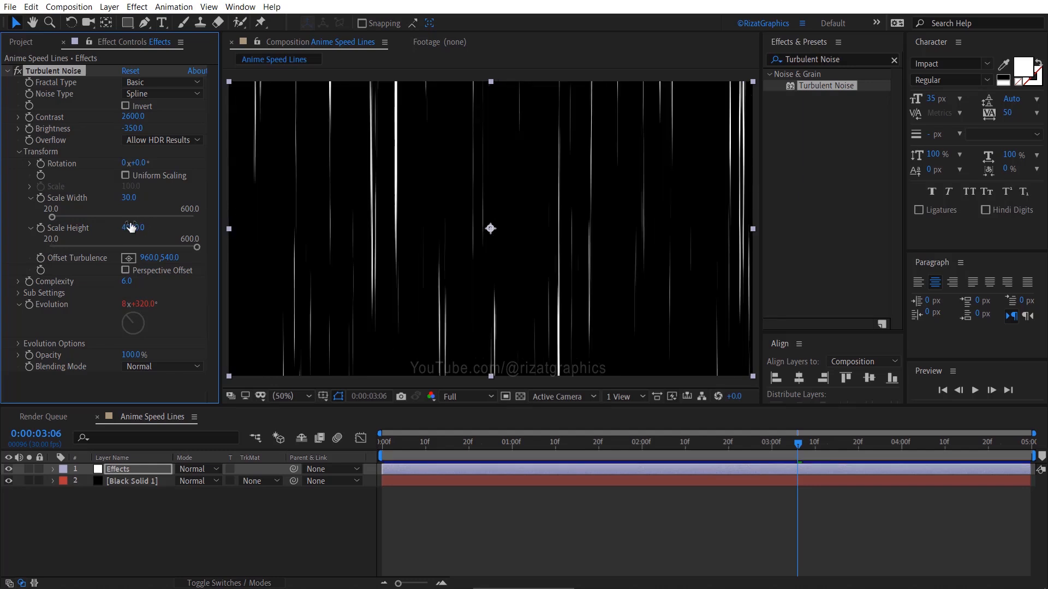
pyautogui.click(7, 71)
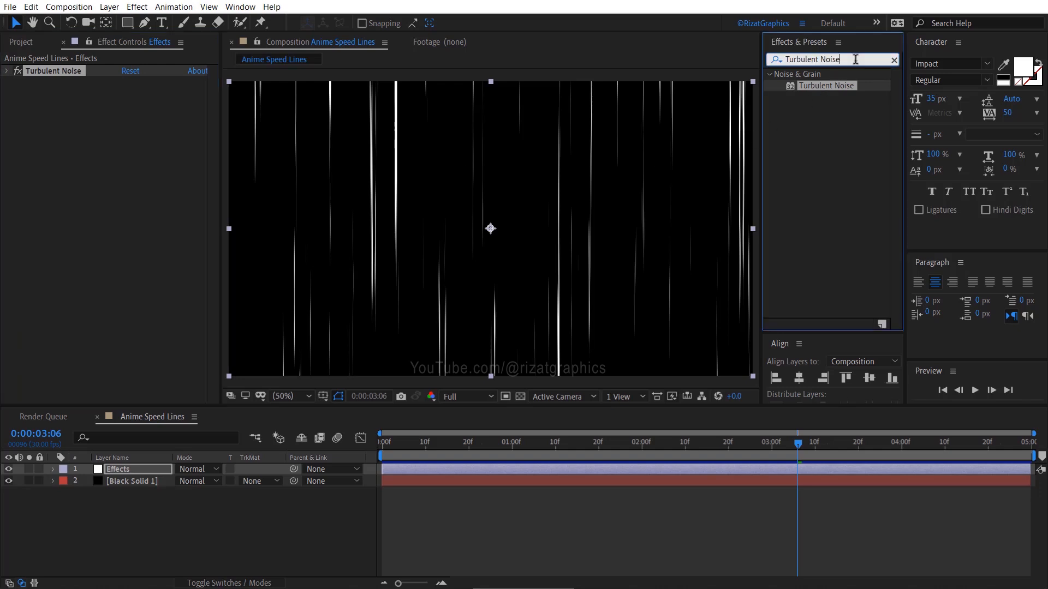
# Apply Polar Coordinates with 100% interpolation and Rect to Polar conversion
pyautogui.write('polar coo')
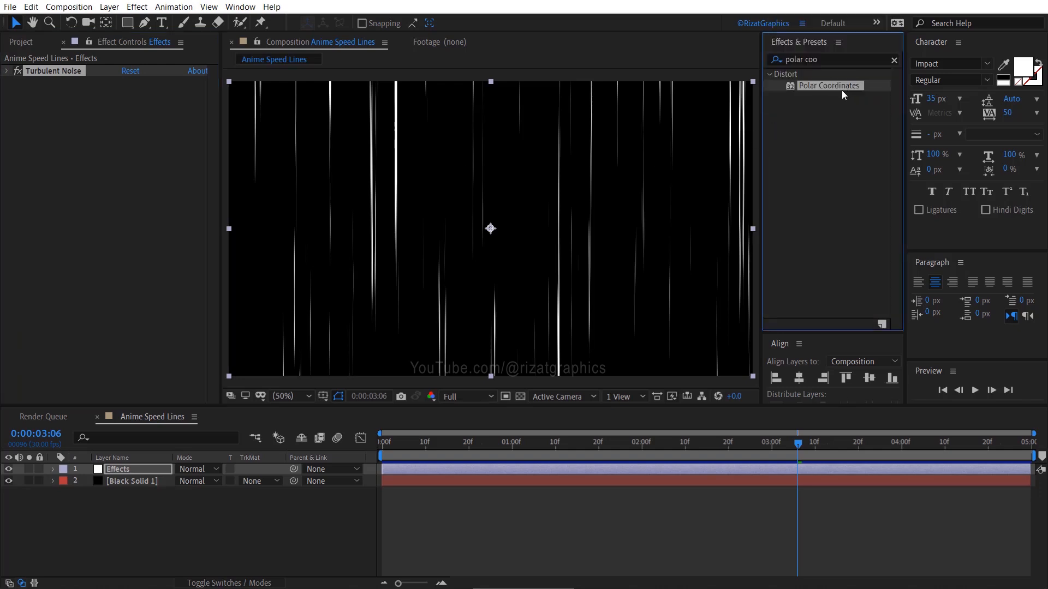
pyautogui.doubleClick(828, 85)
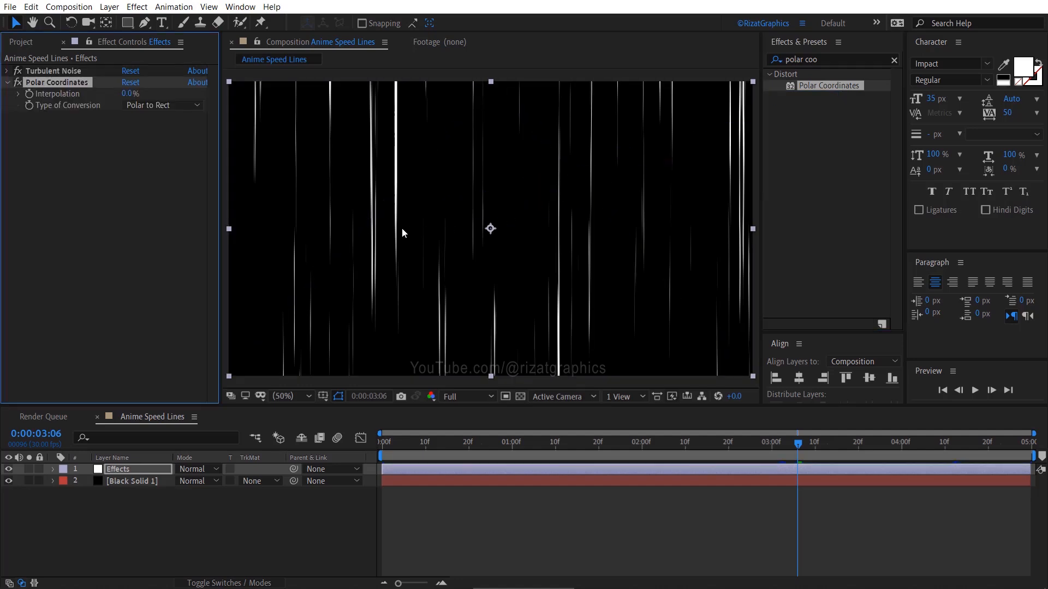
pyautogui.click(160, 105)
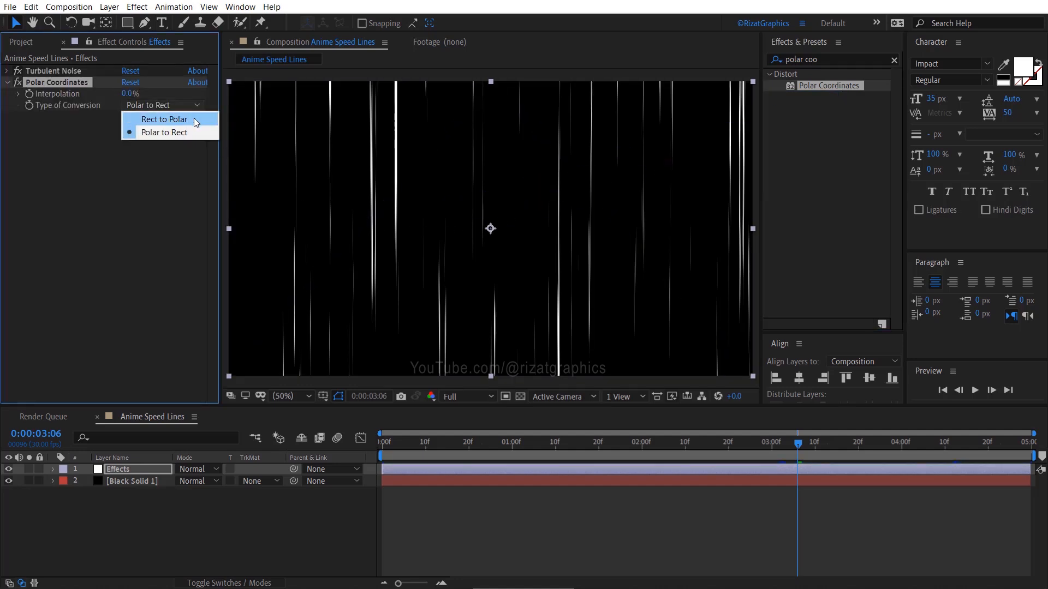
pyautogui.click(164, 119)
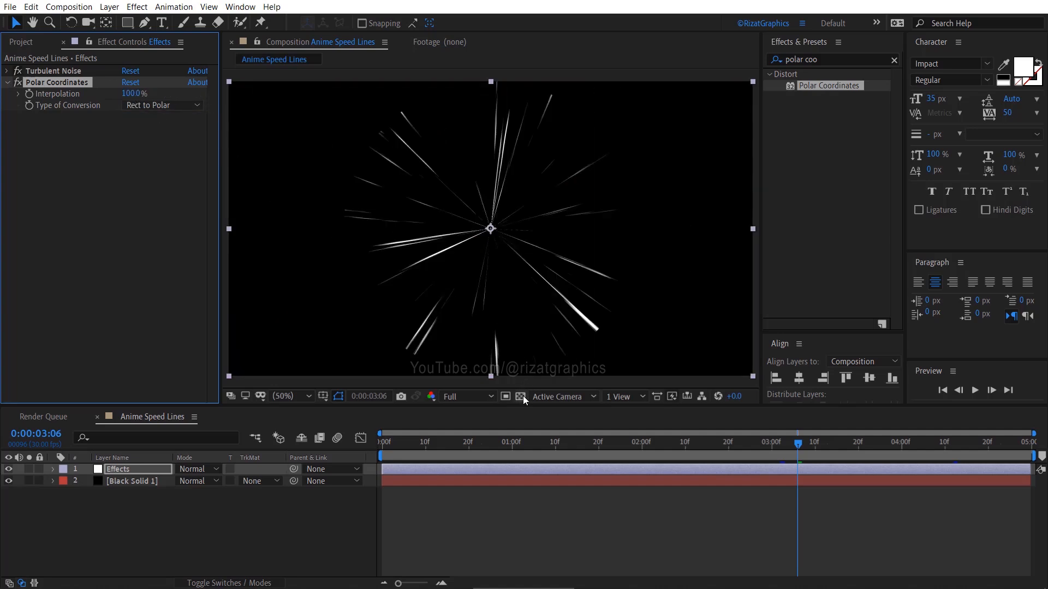
# Toggle the transparency grid and scale Black Solid 1 to 220%
pyautogui.click(520, 397)
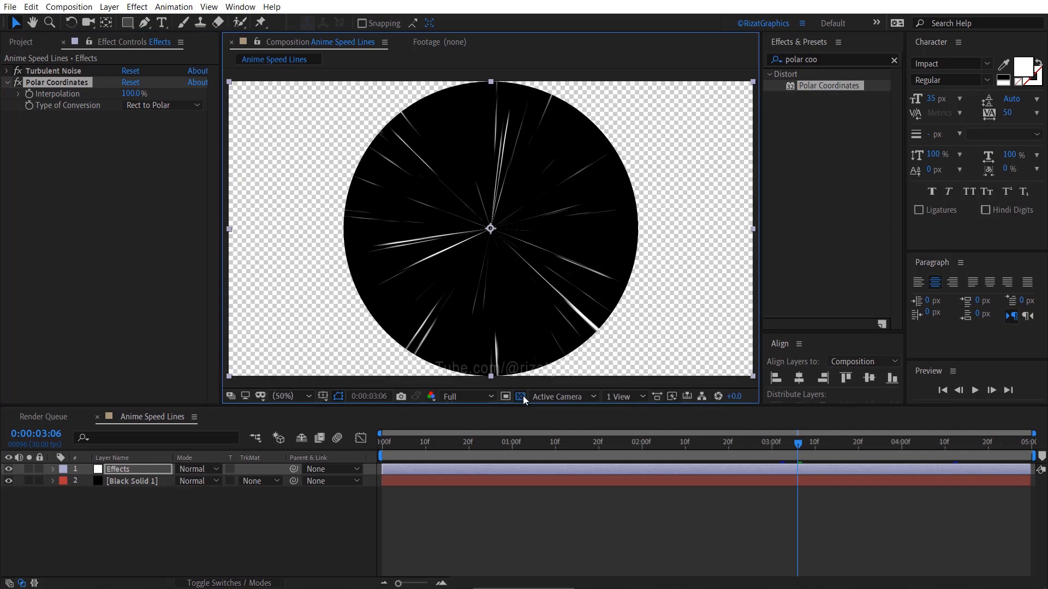
pyautogui.click(131, 481)
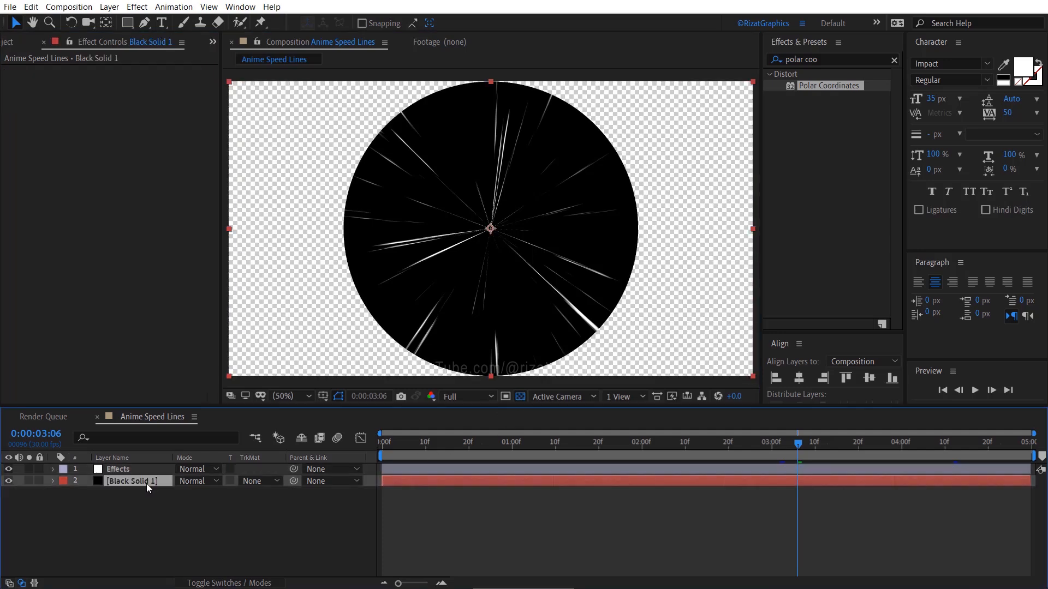
pyautogui.press('s')
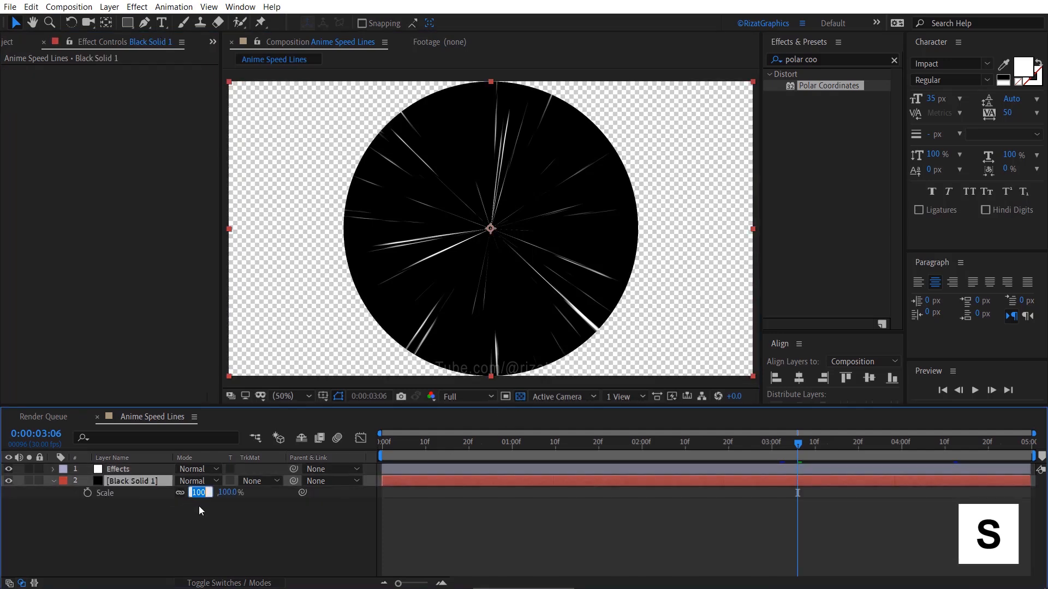
pyautogui.write('220')
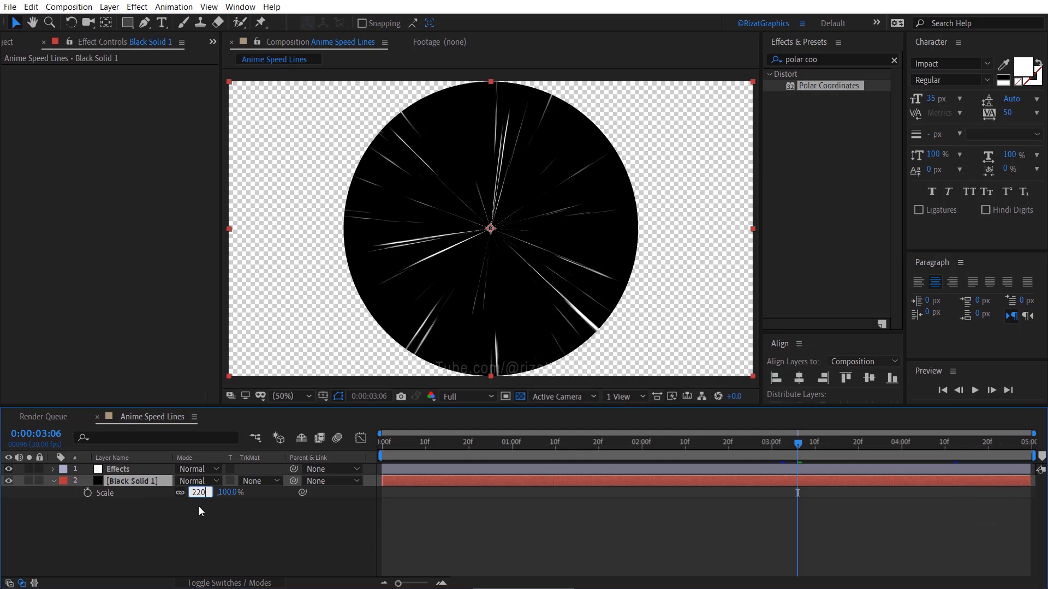
pyautogui.press('Enter')
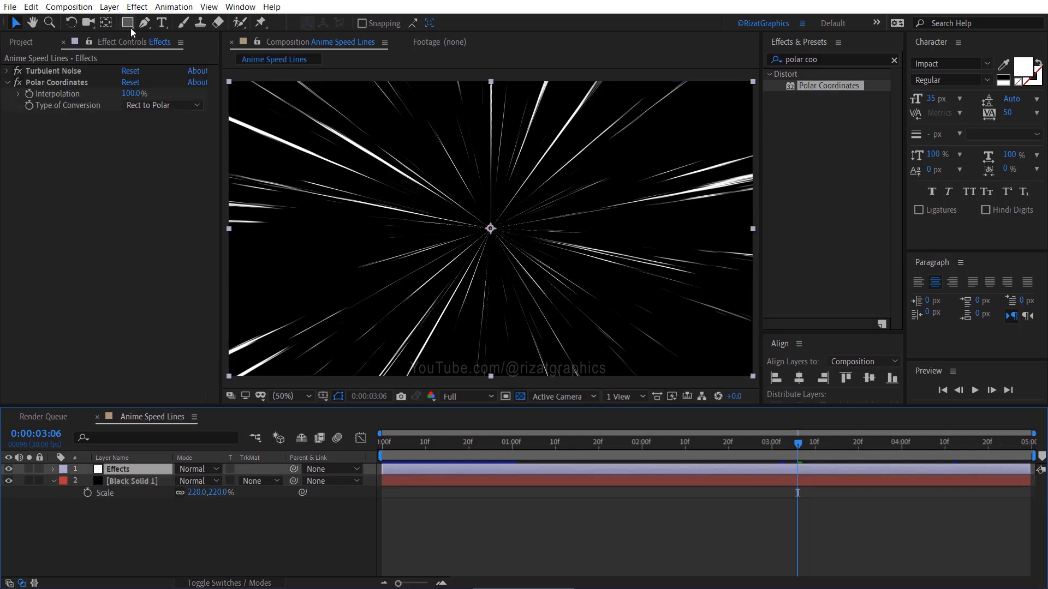
# Draw an ellipse mask on the Effects layer and set it to Inverted
pyautogui.click(127, 22)
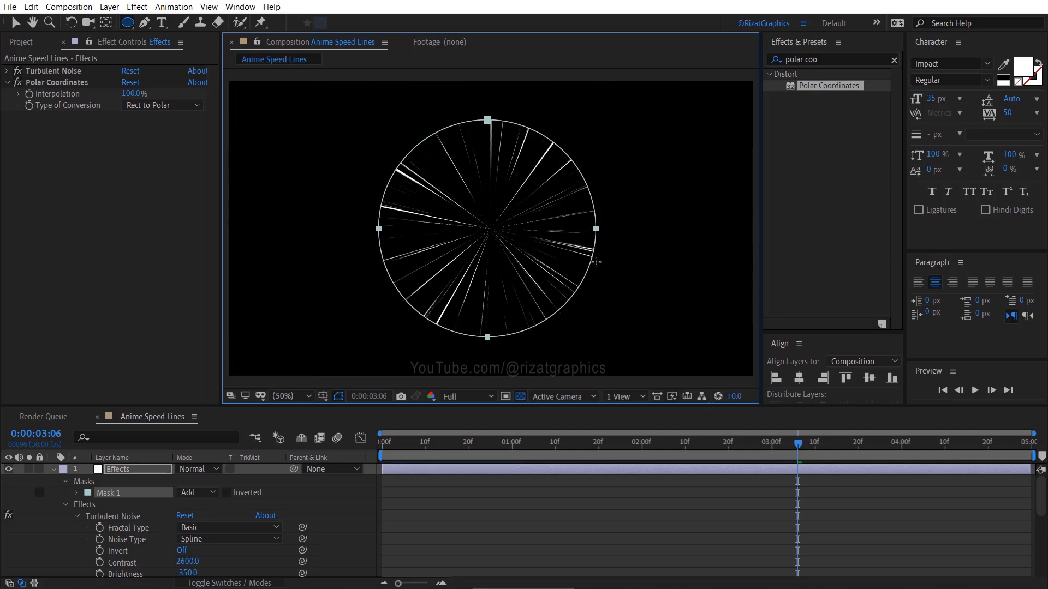
pyautogui.moveTo(226, 496)
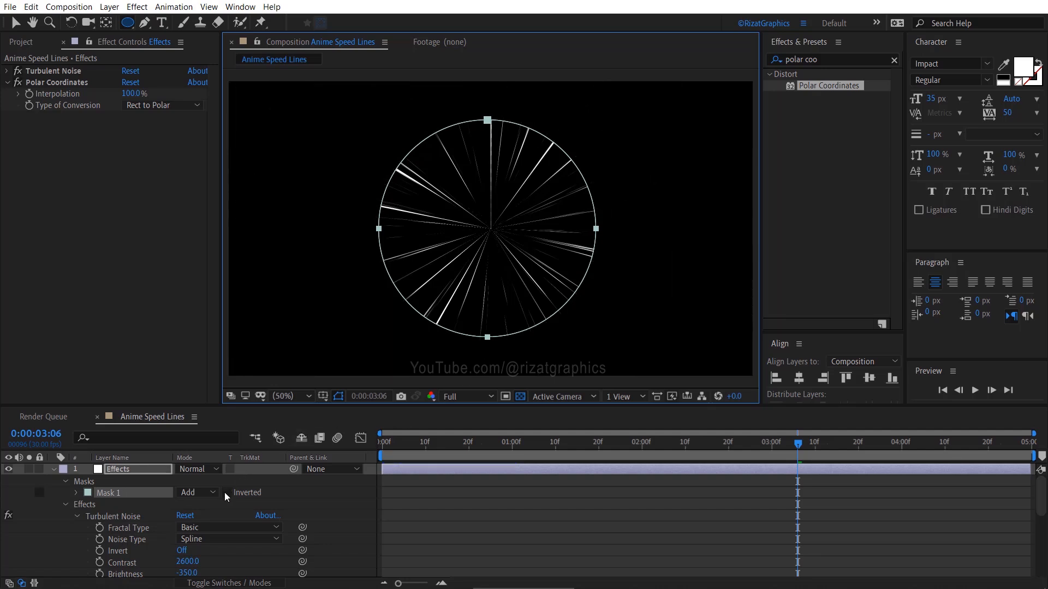
pyautogui.click(228, 493)
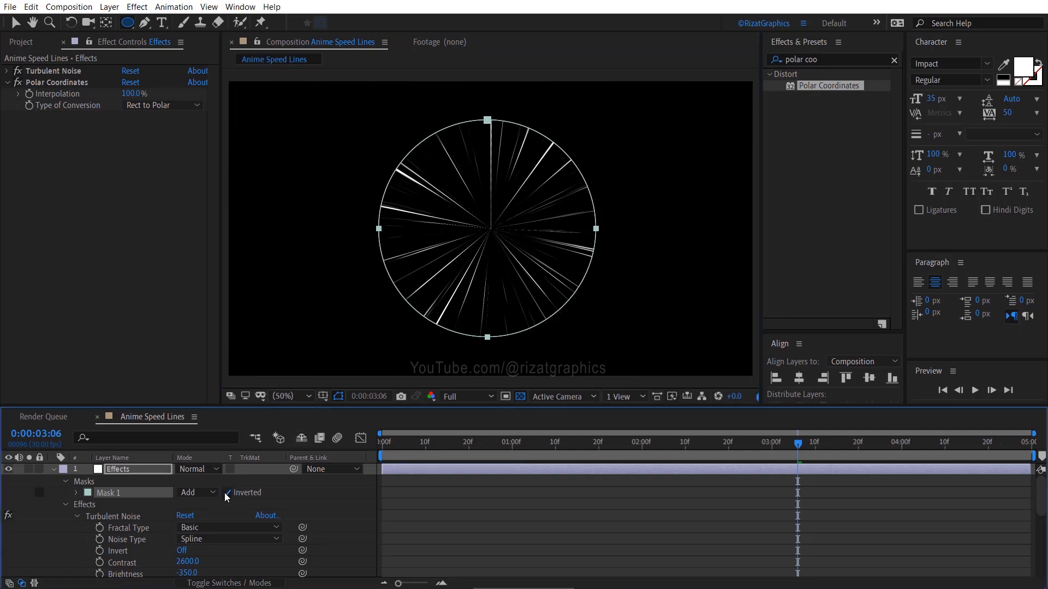
pyautogui.click(76, 492)
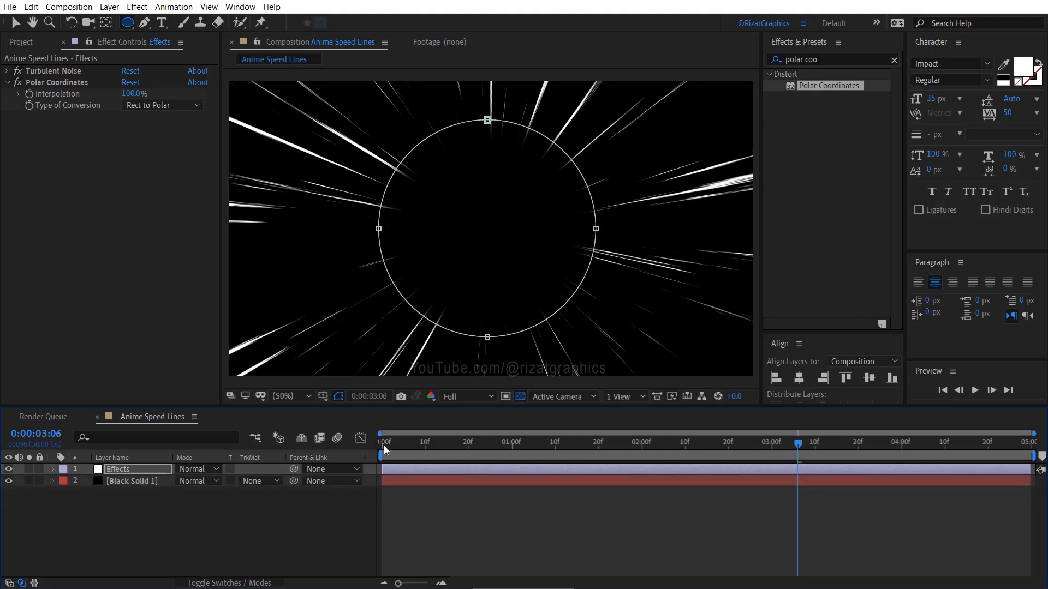
pyautogui.click(942, 391)
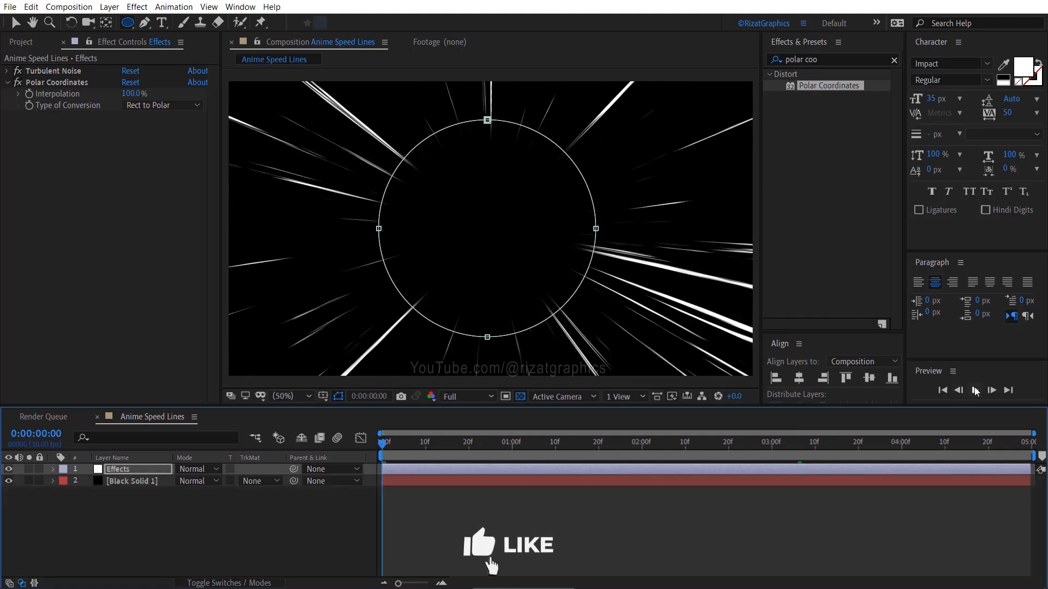
pyautogui.click(975, 390)
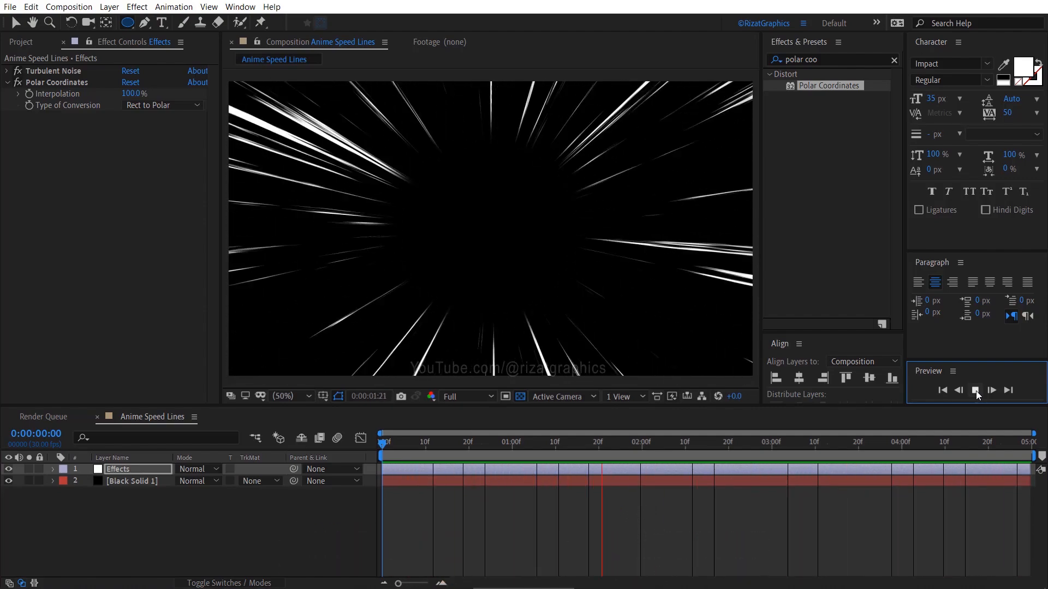
pyautogui.click(974, 390)
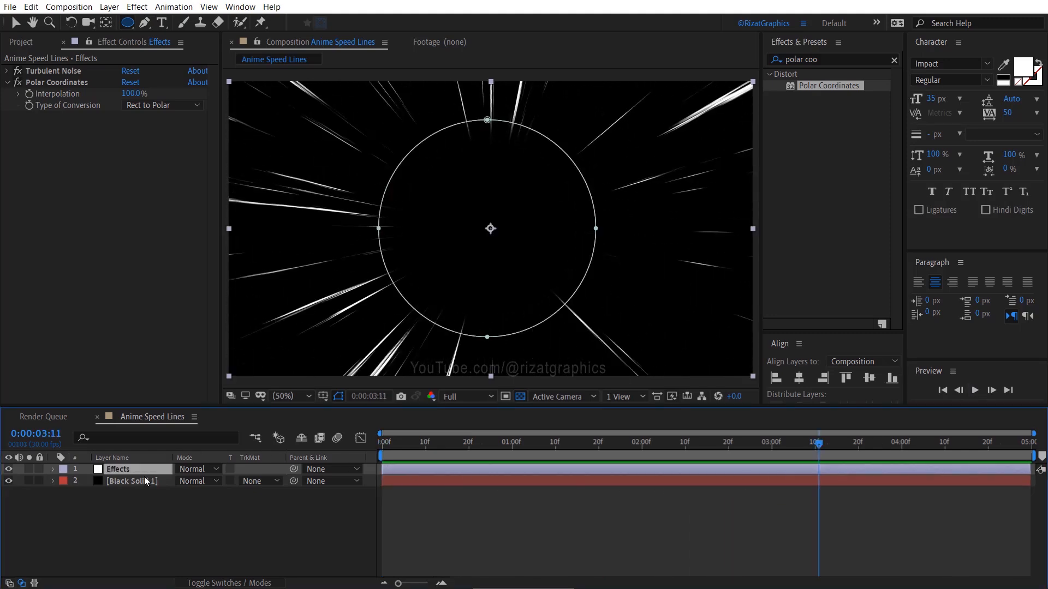
# Pre-compose the Effects and black solid layers into 'Speed Lines', moving all attributes
pyautogui.rightClick(118, 469)
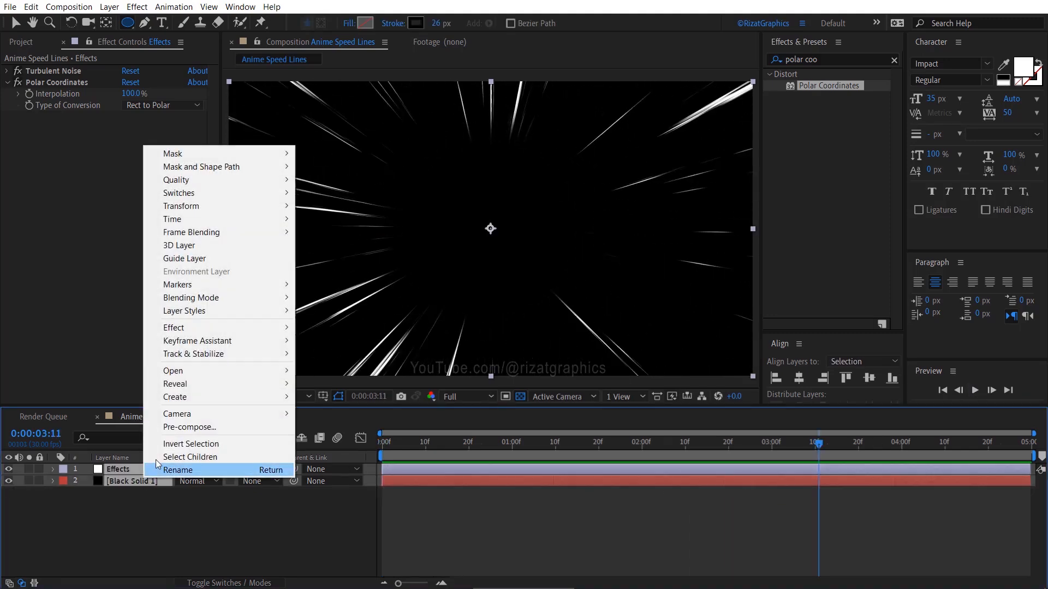
pyautogui.click(189, 427)
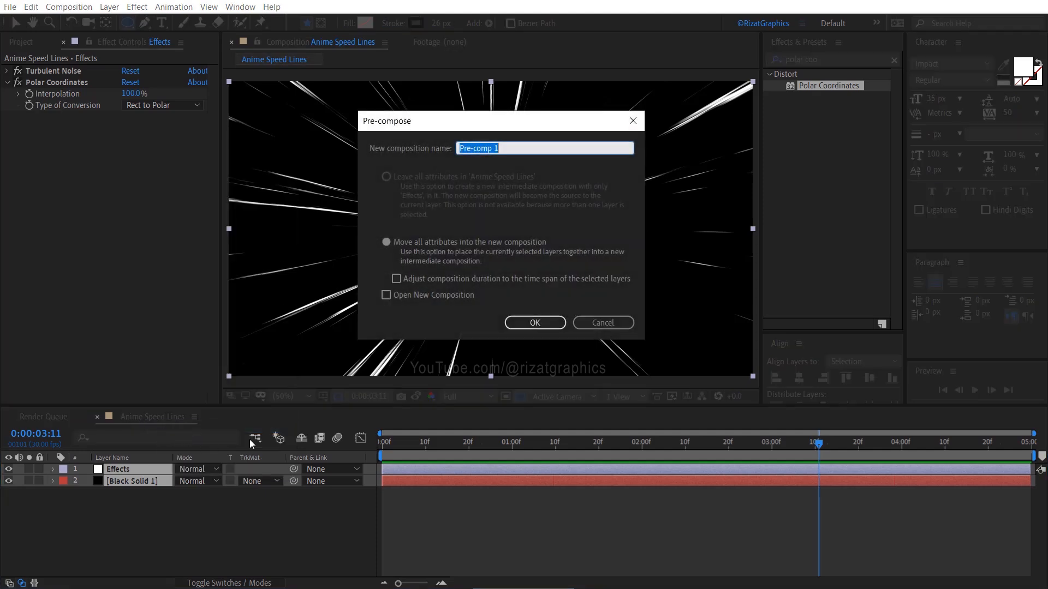
pyautogui.moveTo(565, 148)
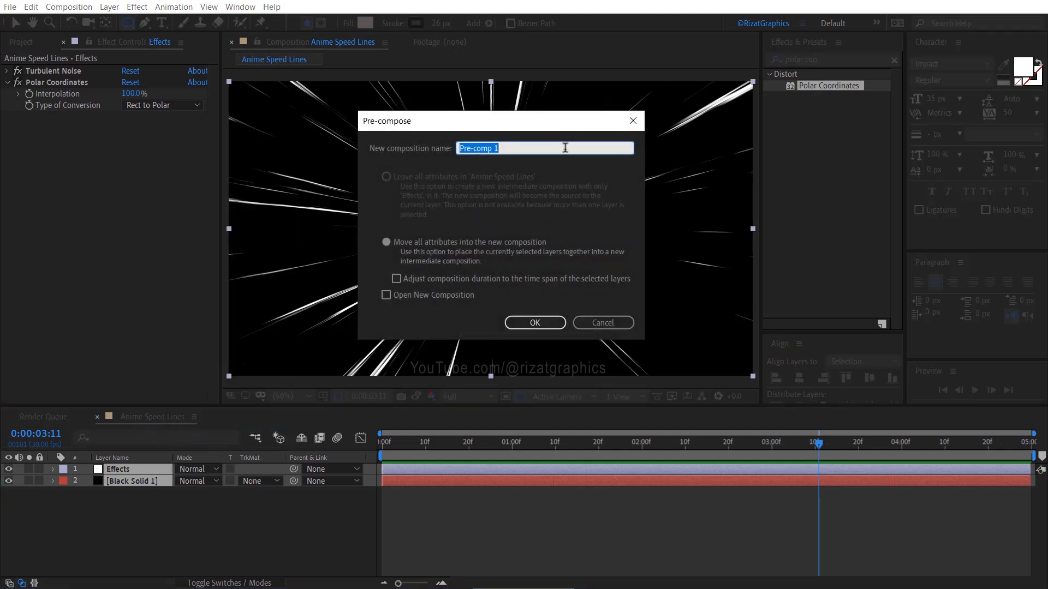
pyautogui.click(534, 322)
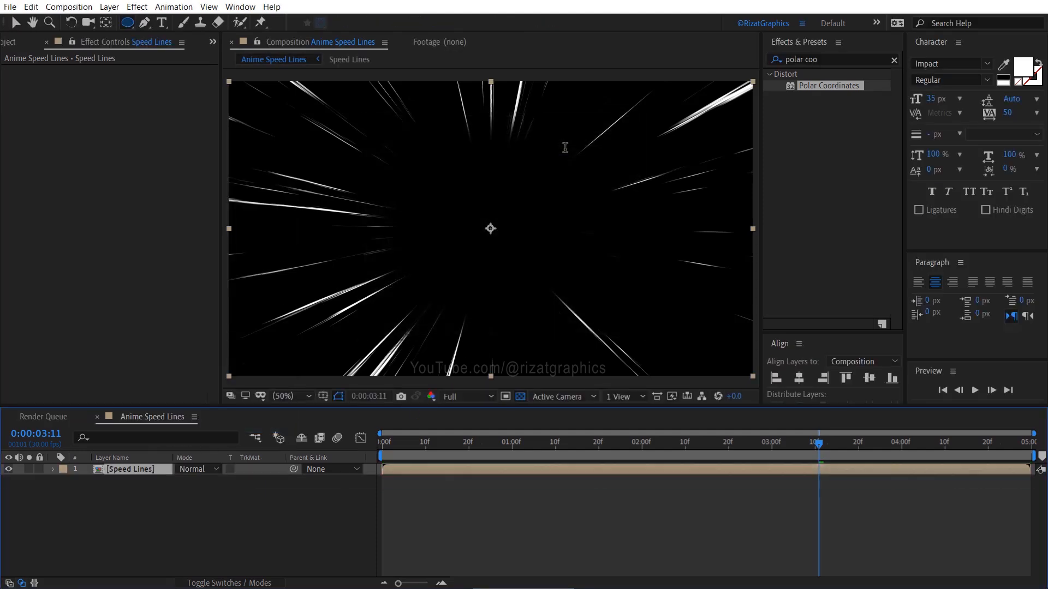
# Create a royal blue solid layer, Royal Blue Solid 1, beneath Speed Lines
pyautogui.press('ctrl+y')
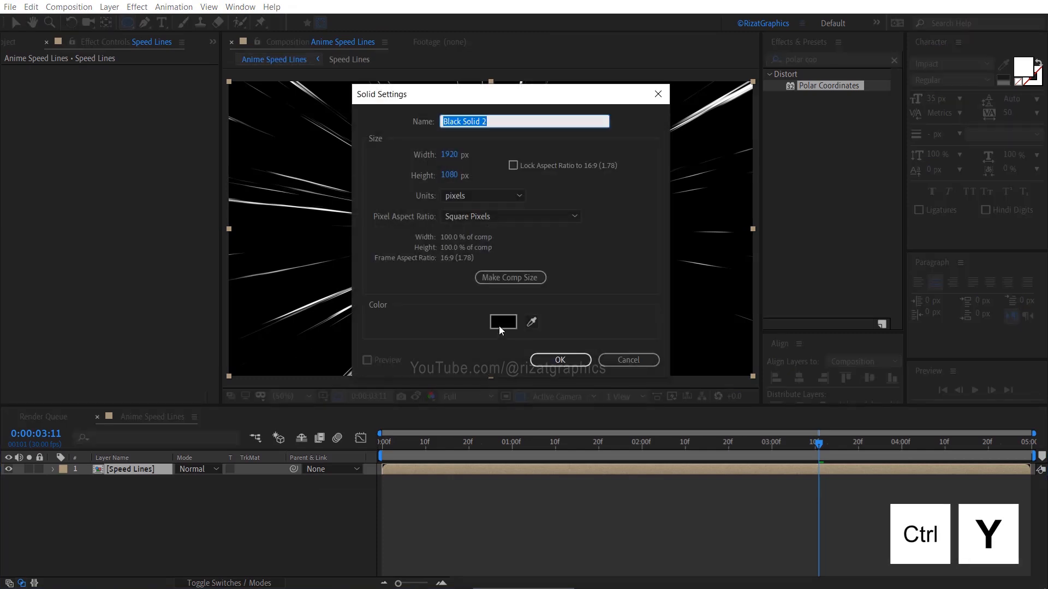
pyautogui.click(503, 321)
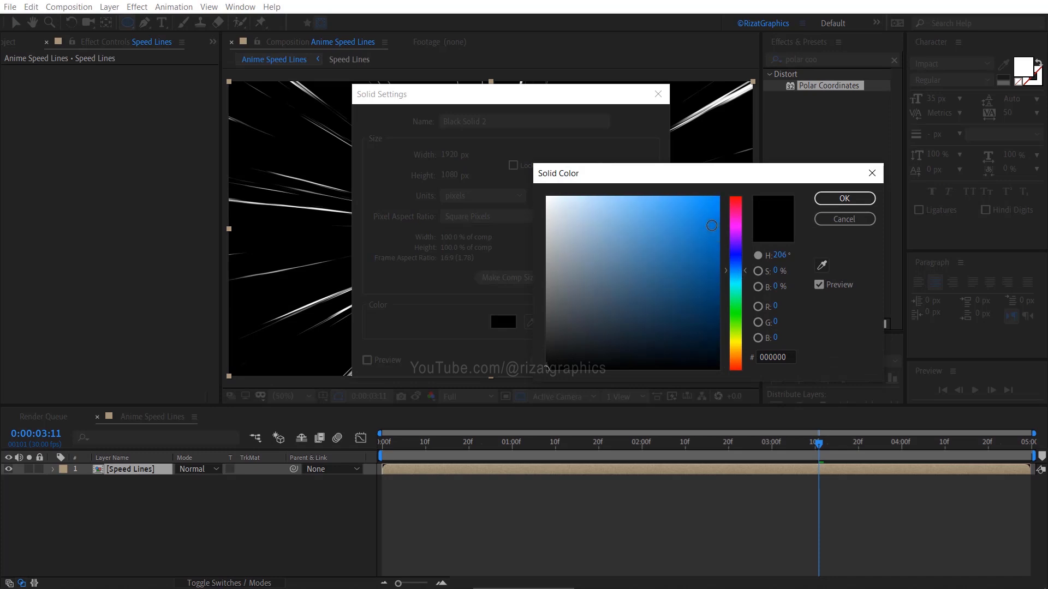
pyautogui.click(843, 198)
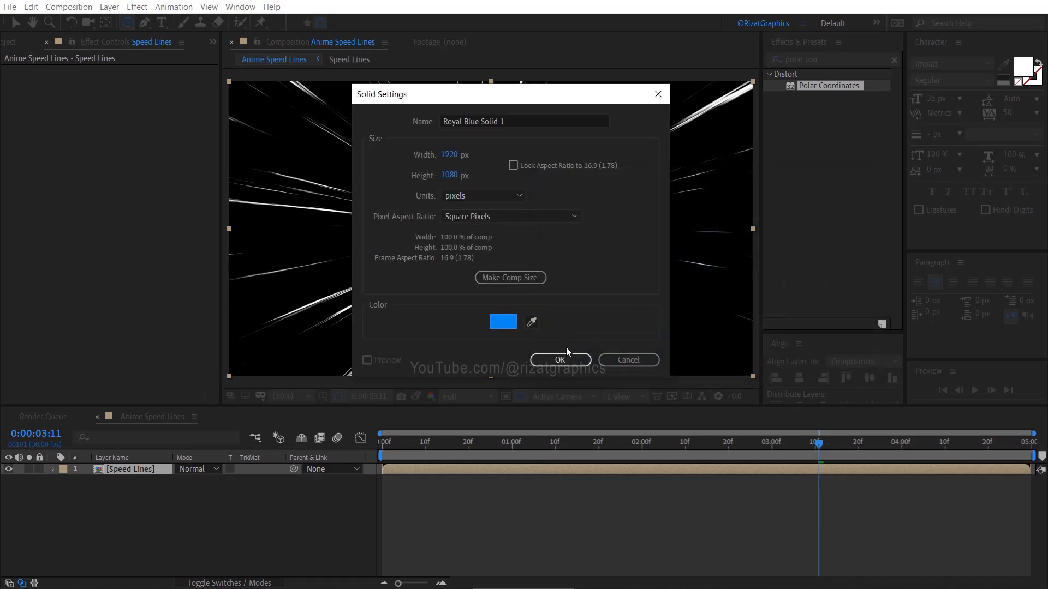
pyautogui.click(559, 360)
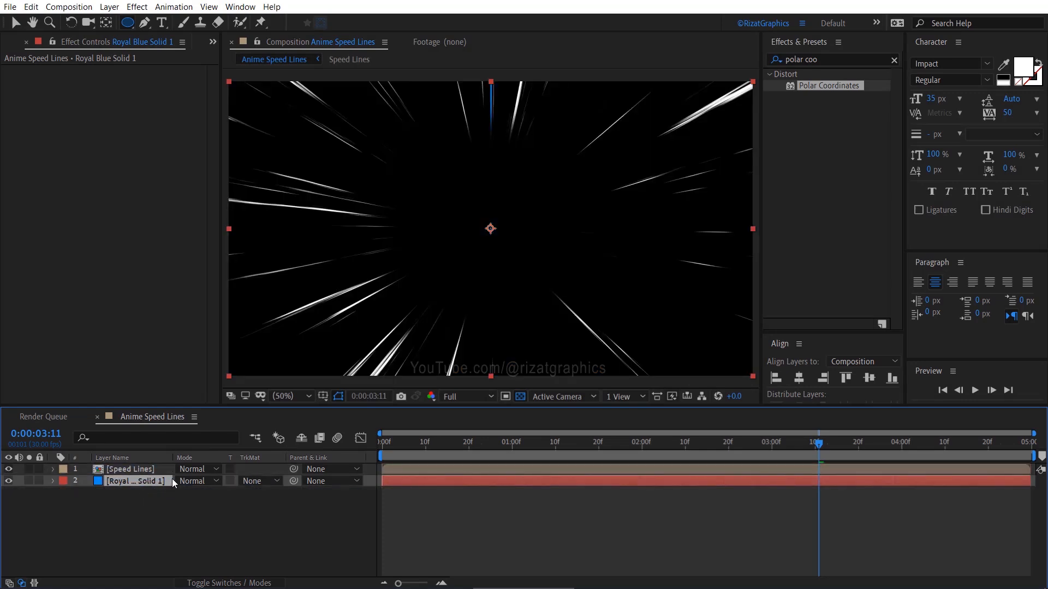
# Set the Speed Lines layer's blend mode to Screen over the blue solid
pyautogui.click(128, 468)
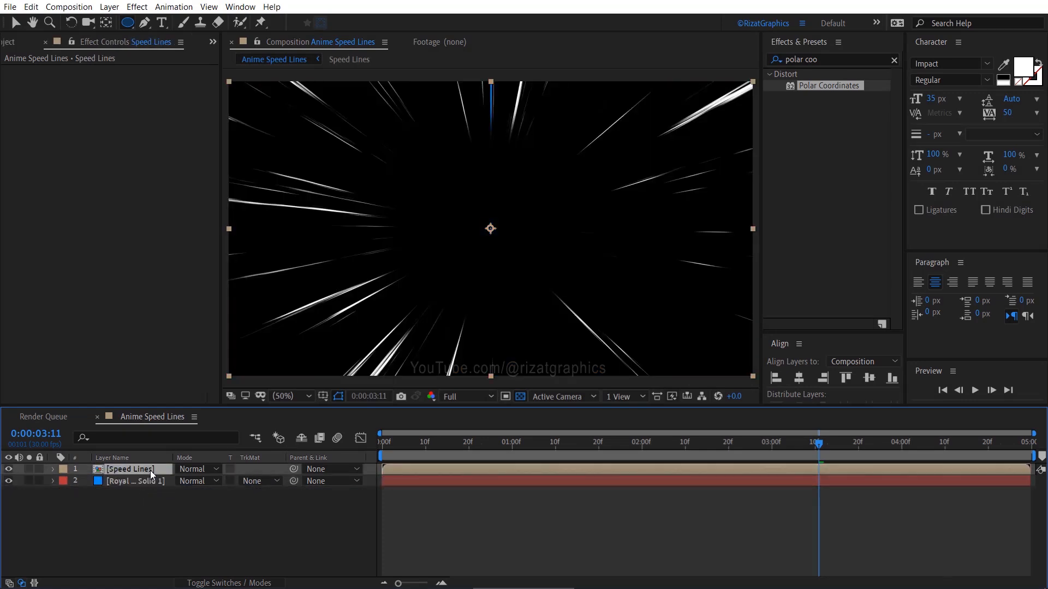
pyautogui.click(197, 468)
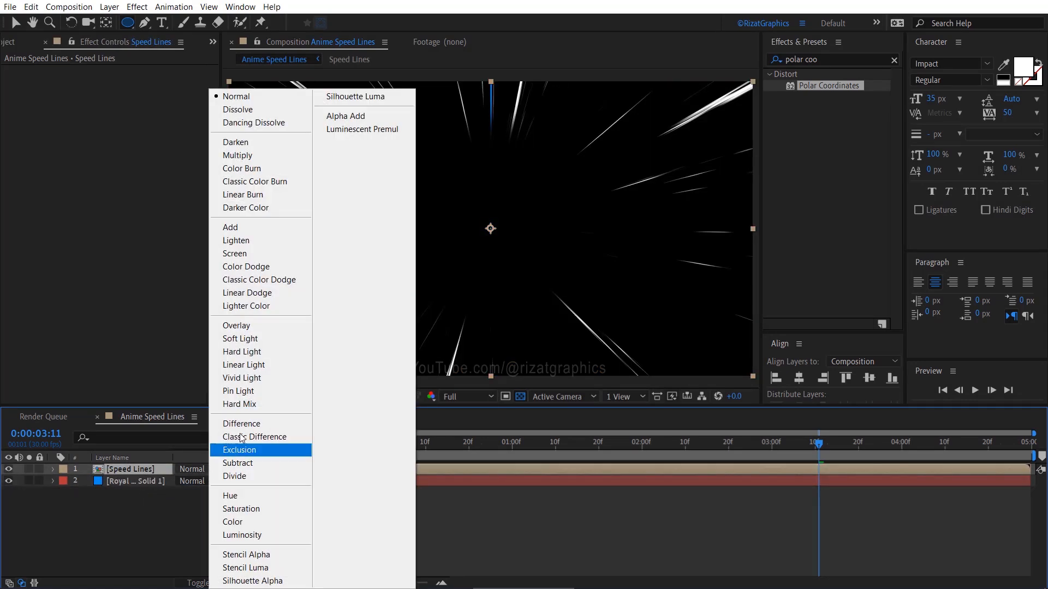
pyautogui.moveTo(261, 253)
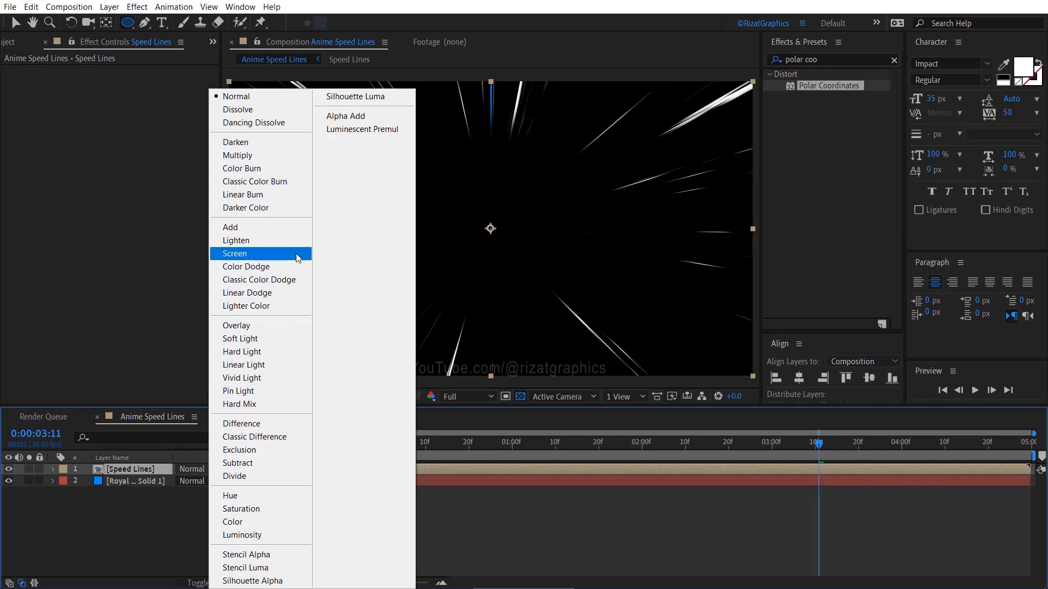
pyautogui.click(234, 253)
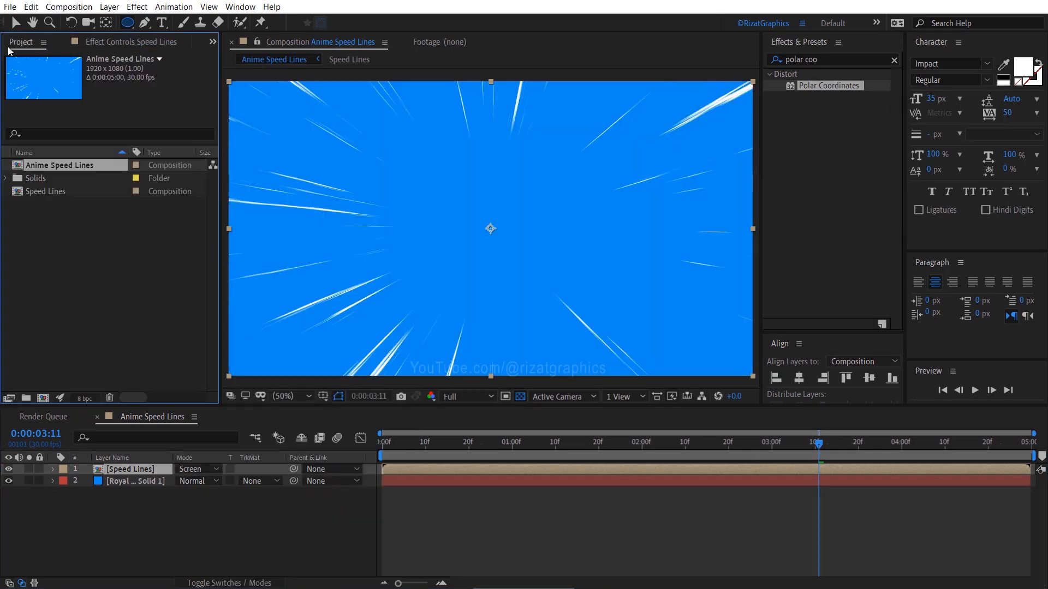
# Import the Airplane .mov clip and place it on top in the composition
pyautogui.click(9, 7)
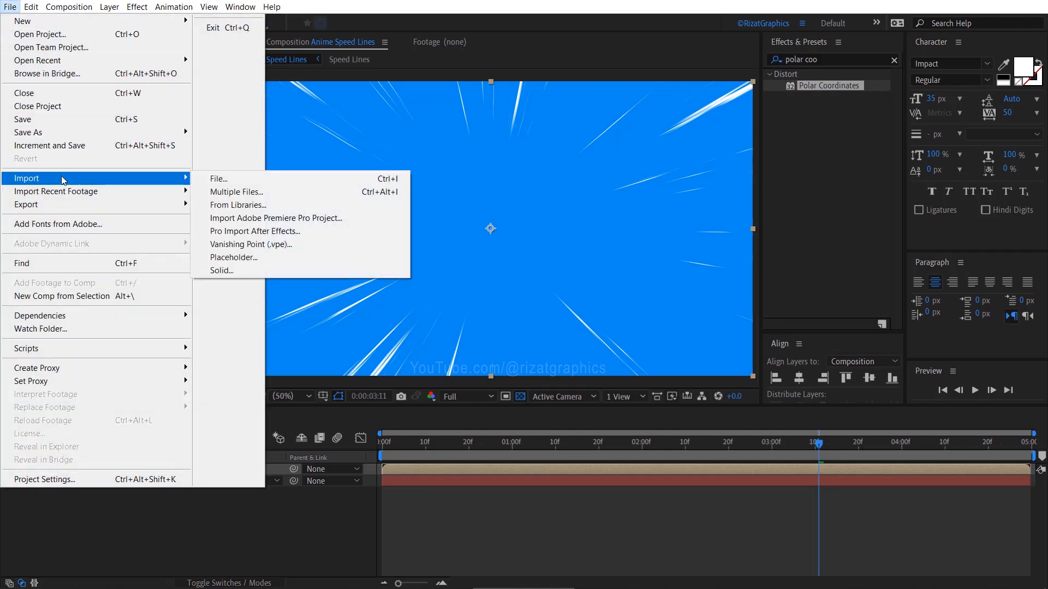
pyautogui.click(218, 178)
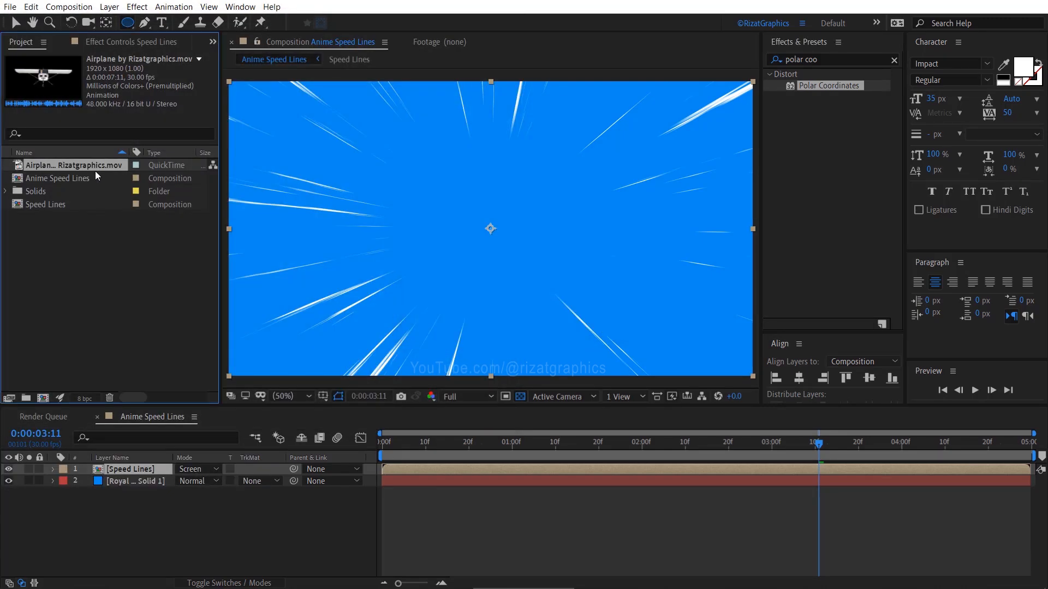
pyautogui.doubleClick(130, 469)
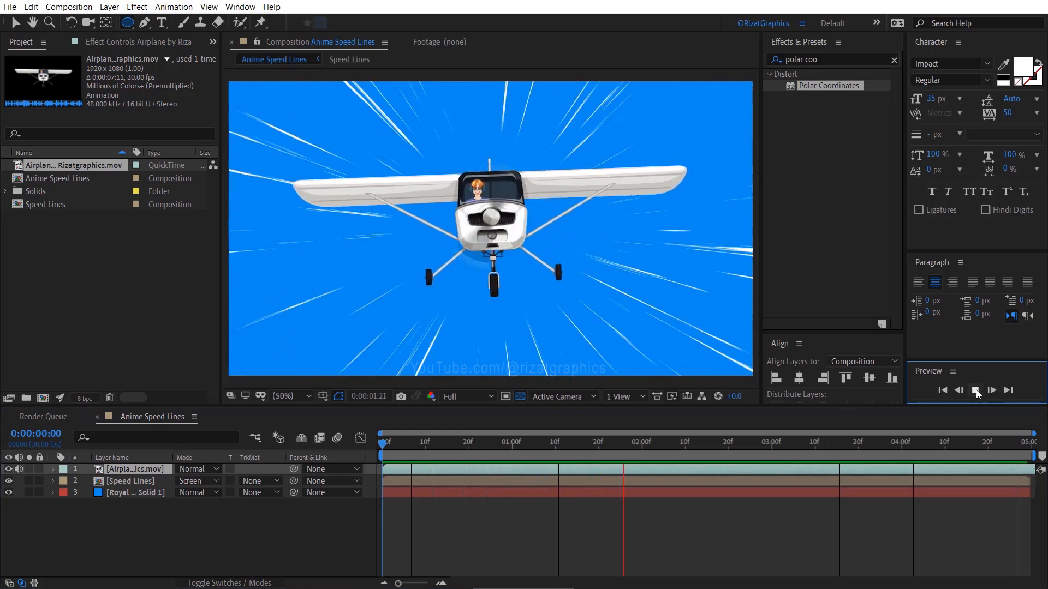
pyautogui.click(991, 390)
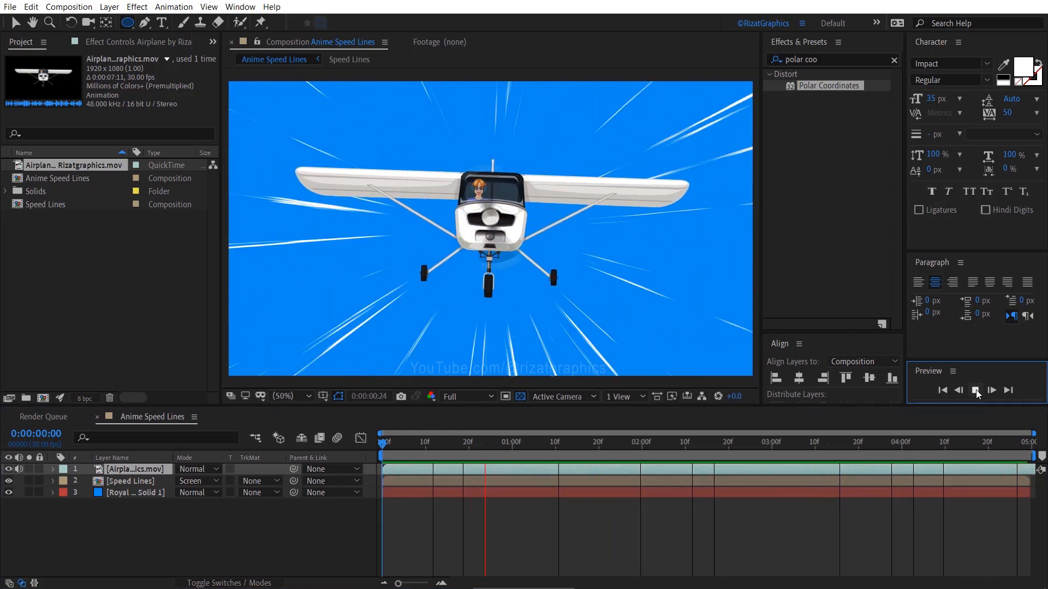
pyautogui.click(975, 391)
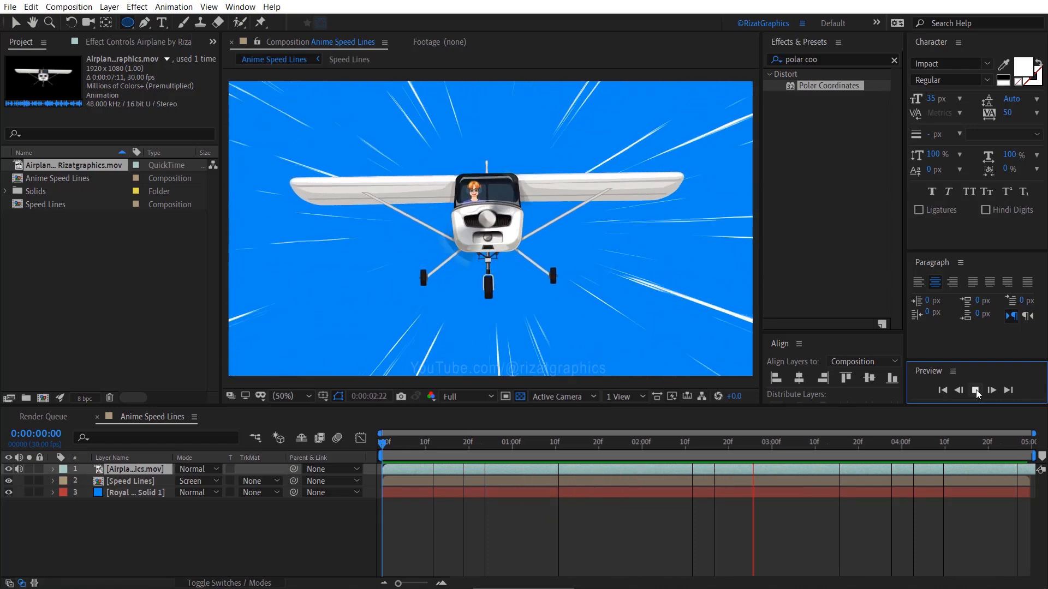
pyautogui.click(991, 390)
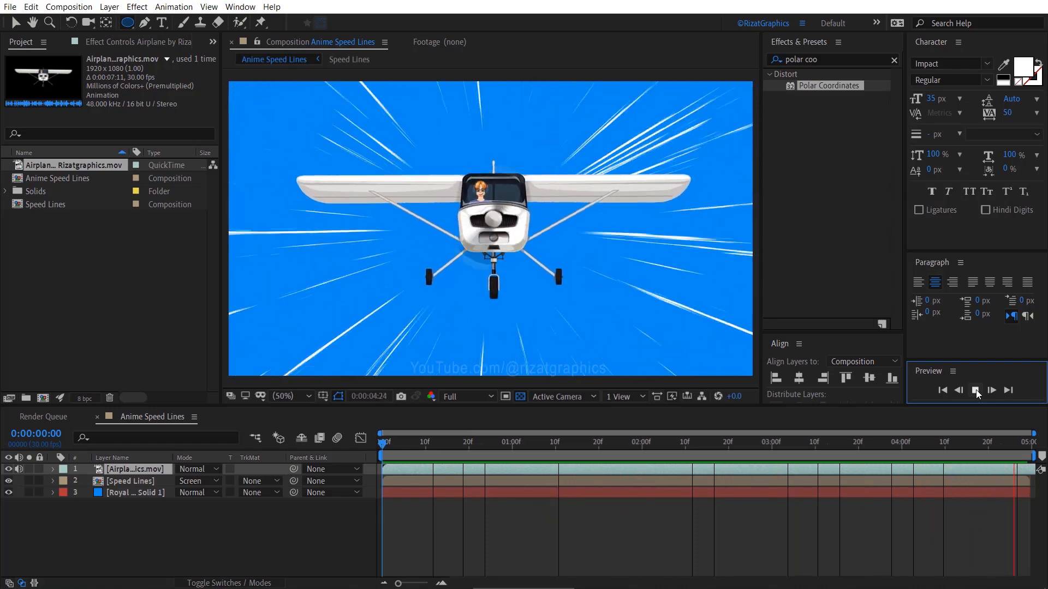
pyautogui.click(975, 390)
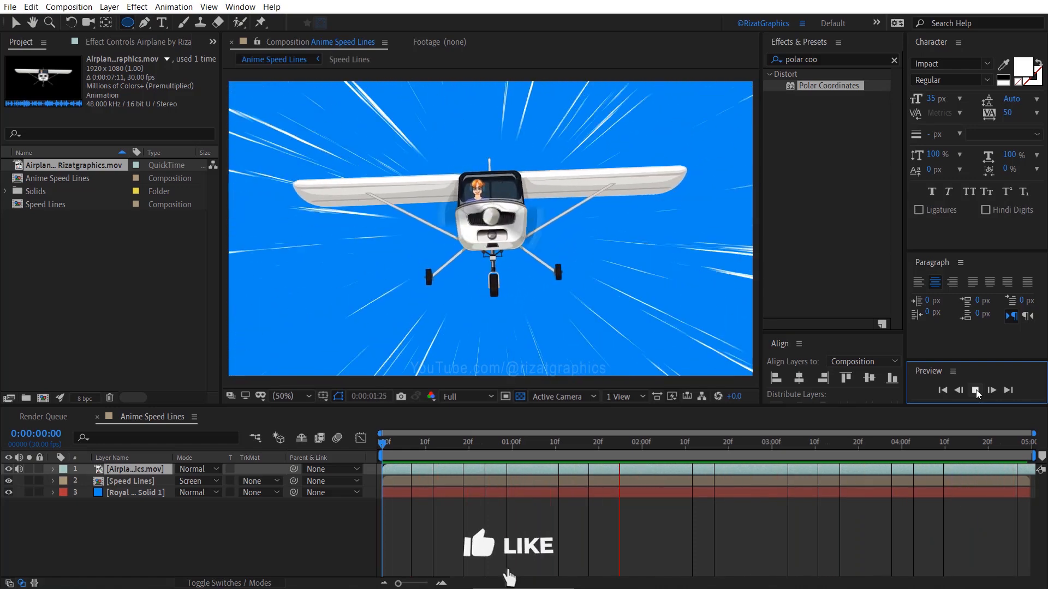
pyautogui.click(992, 391)
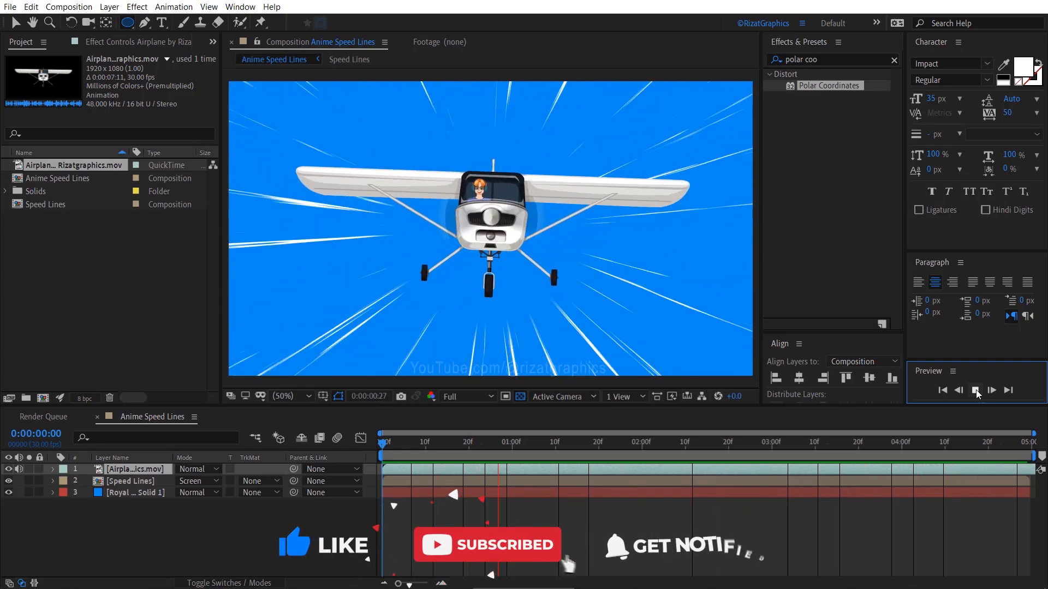
pyautogui.click(975, 390)
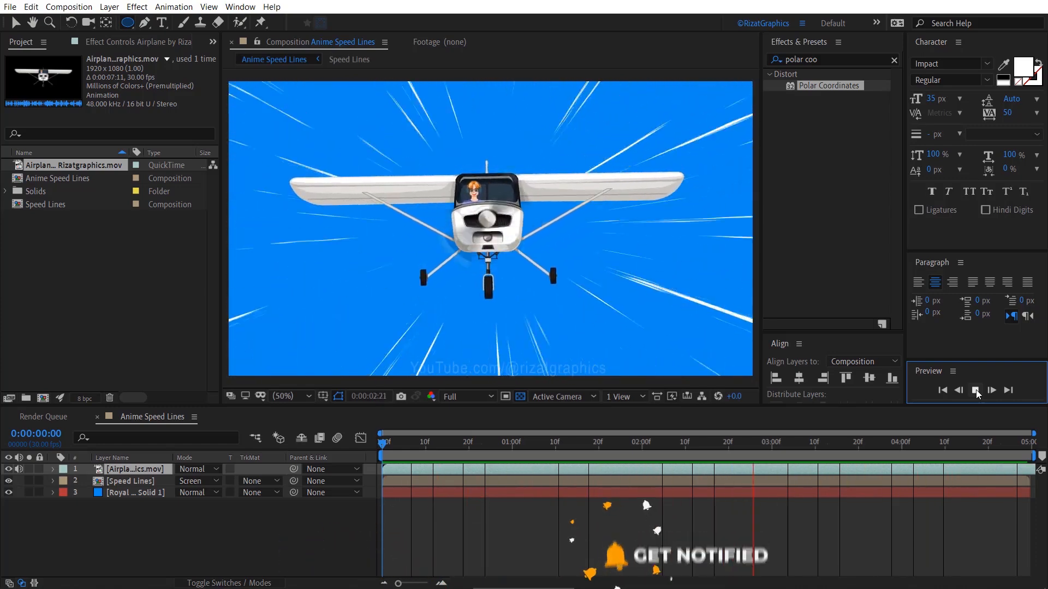
pyautogui.click(992, 390)
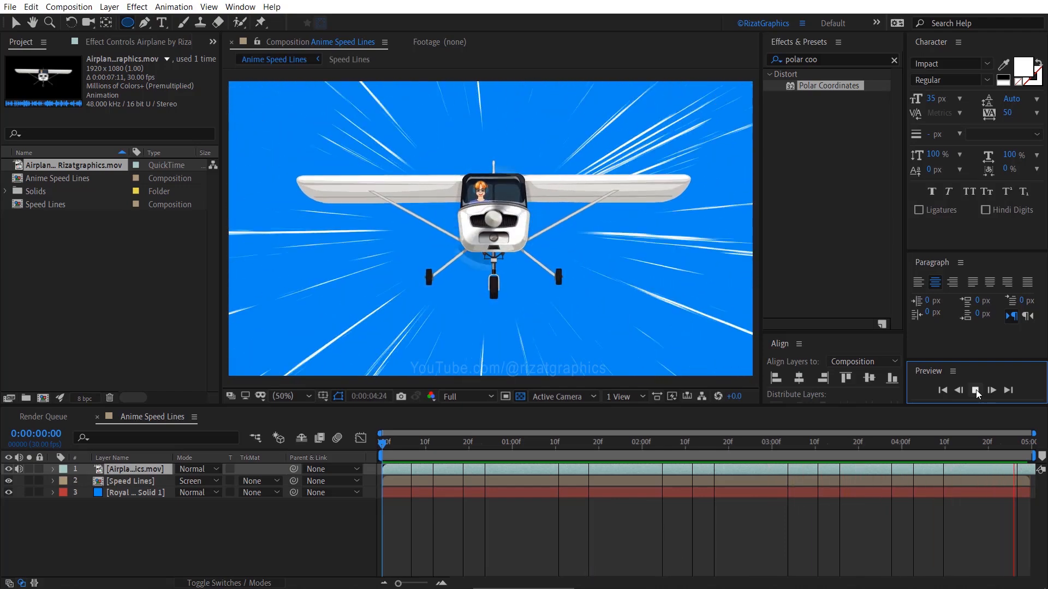